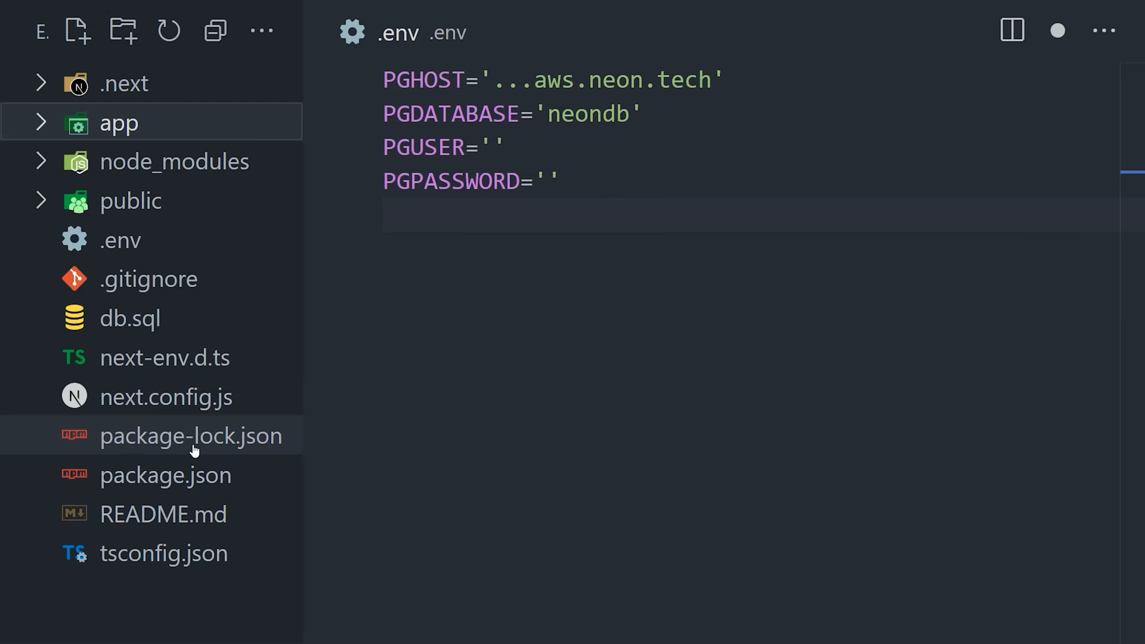
Run the CREATE TABLE SQL for users and tweets in Neon's SQL Editor
{"action": "key", "text": "ctrl+a"}
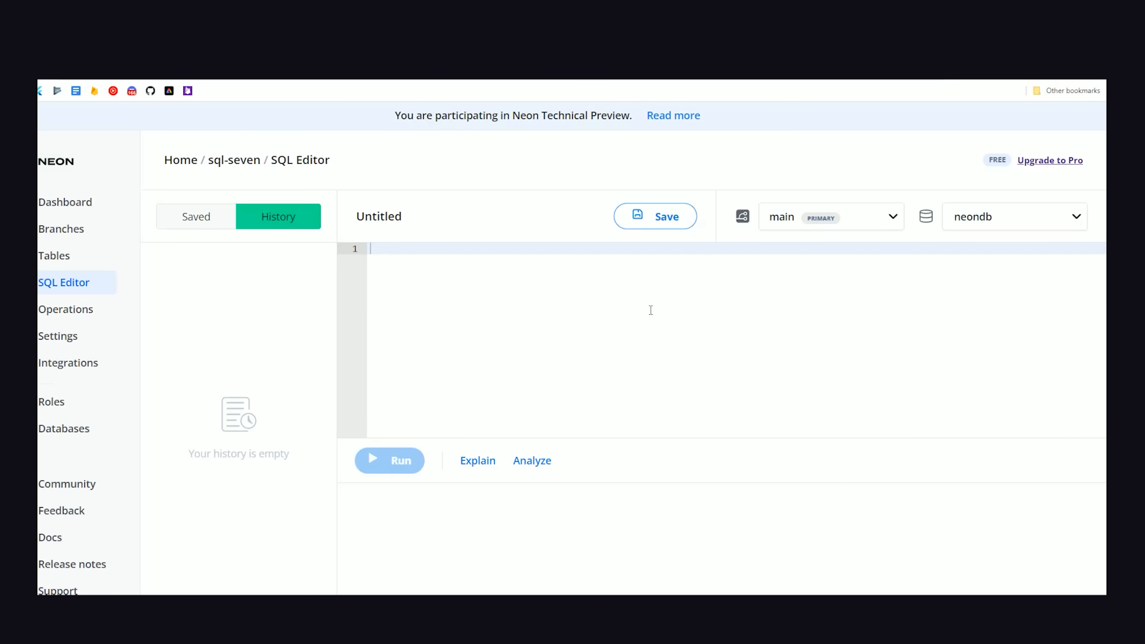
{"action": "left_click", "coordinate": [390, 460]}
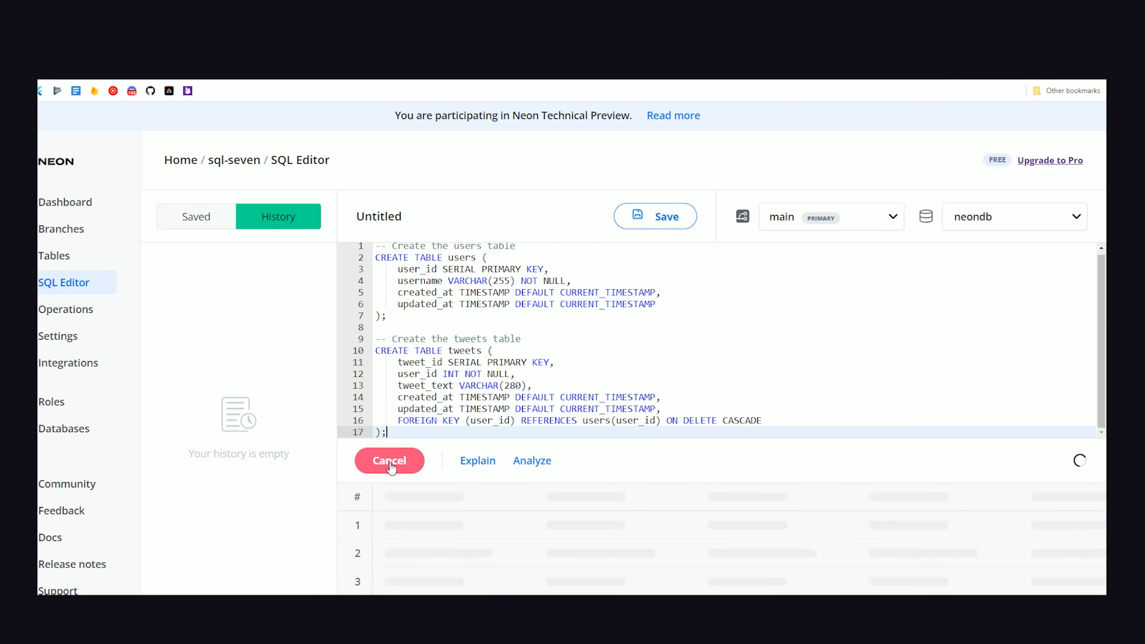
{"action": "left_click", "coordinate": [389, 460]}
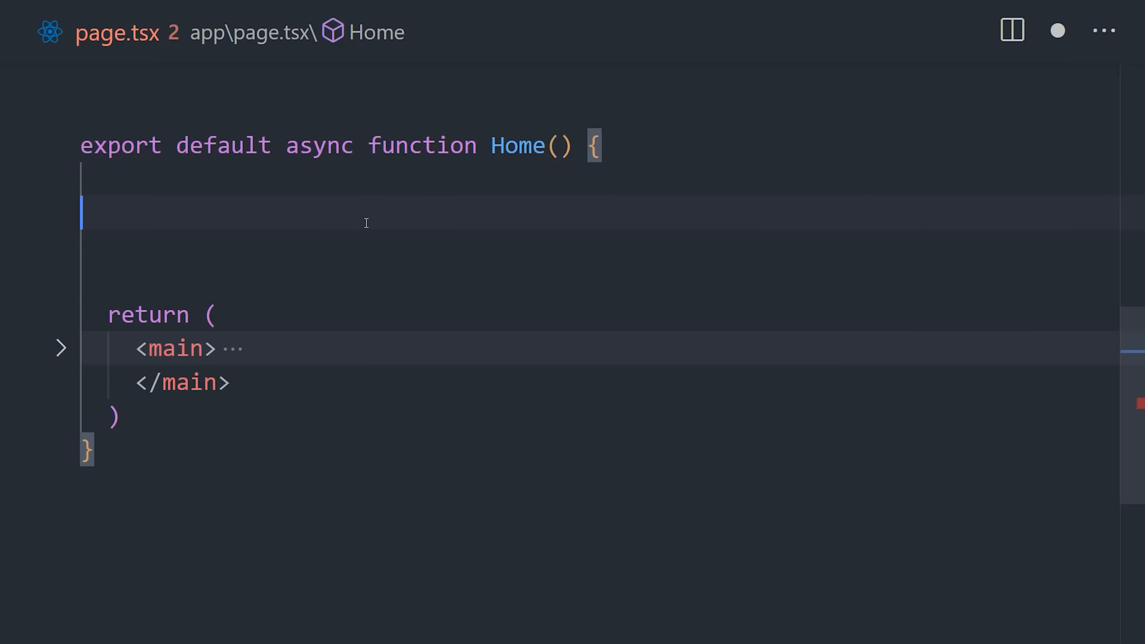
Query all tweets with client.query('SELECT * FROM tweets') and show the tweet list markup
{"action": "type", "text": "const q = await client.query('SELECT * FROM tweets')"}
{"action": "type", "text": "const tweets = q.rows;"}
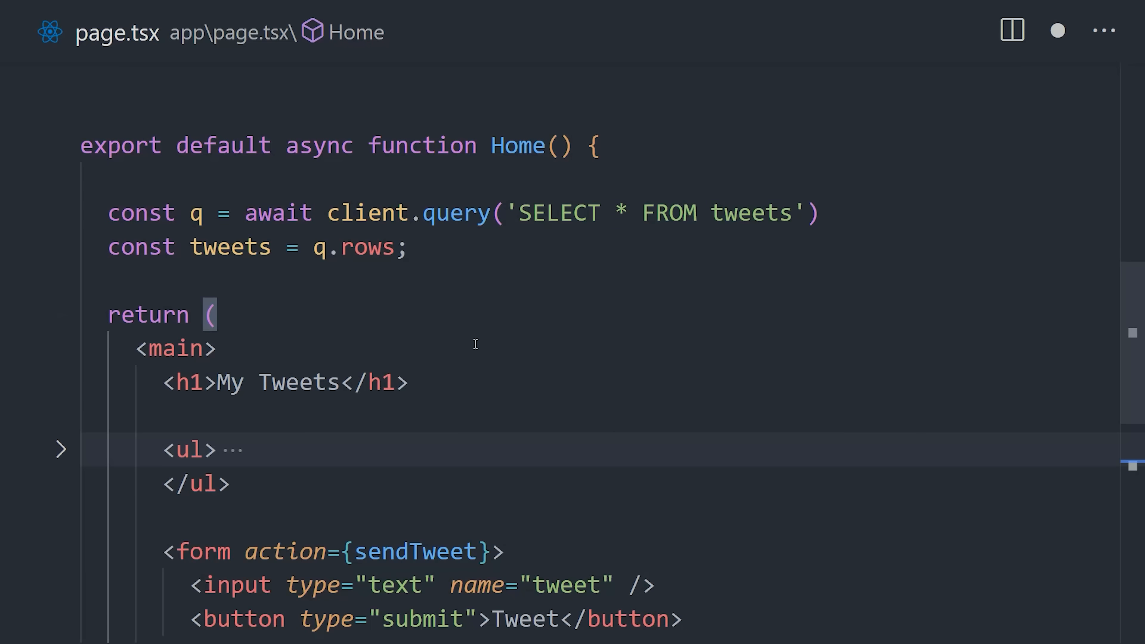
{"action": "left_click", "coordinate": [61, 449]}
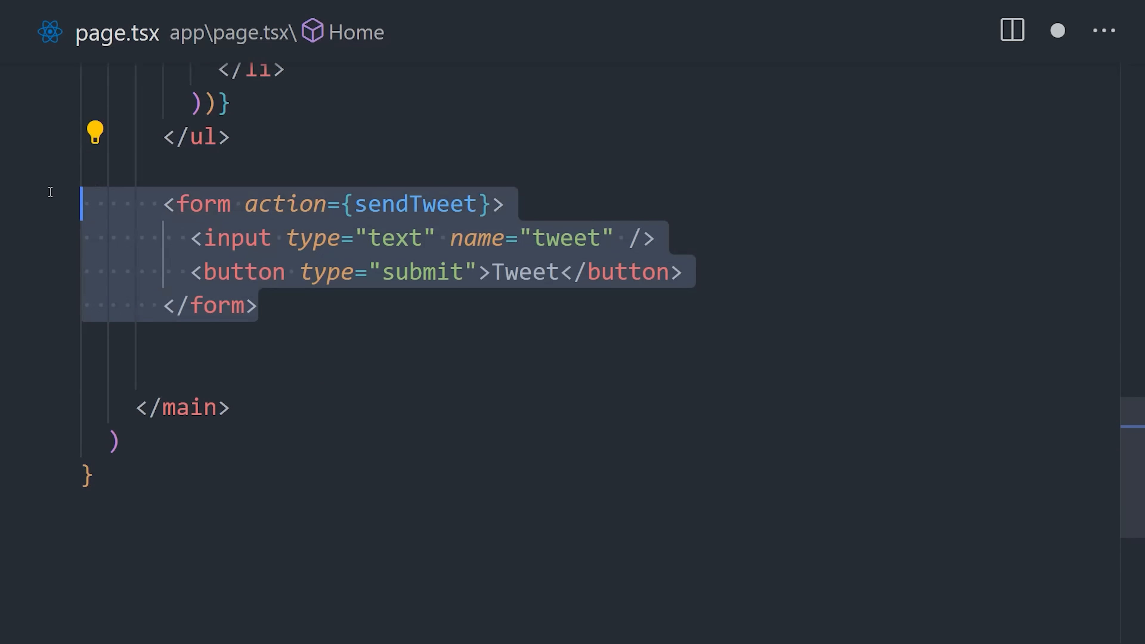
Parameterize sendTweet's INSERT with VALUES ($1, $2) and [formData.get('tweet'), 69]
{"action": "left_click", "coordinate": [651, 468]}
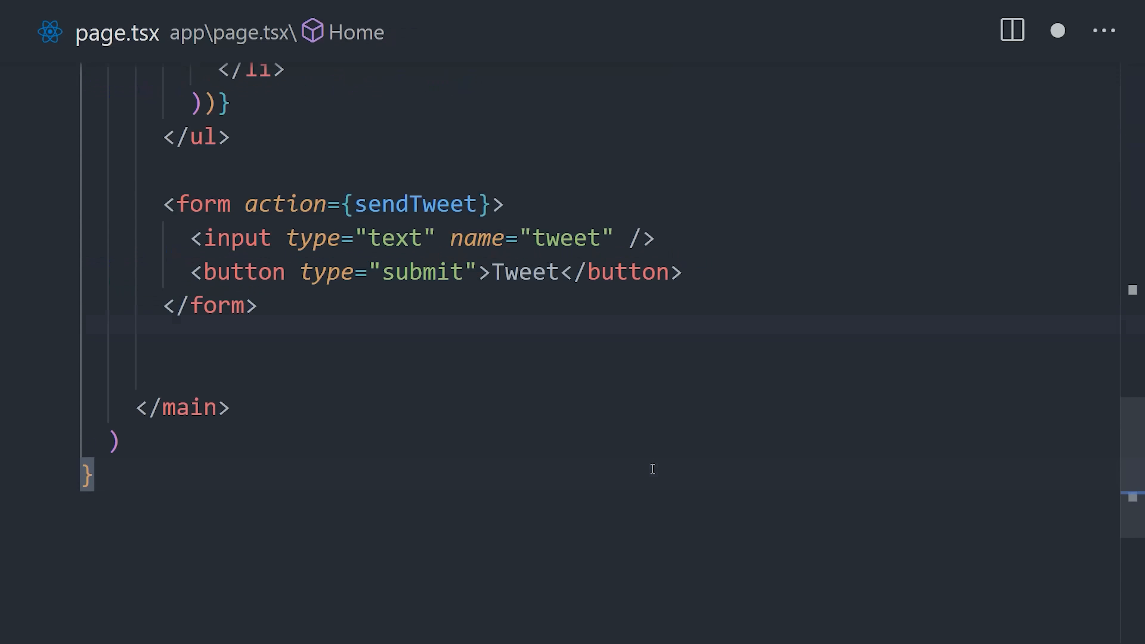
{"action": "scroll", "scroll_direction": "up", "scroll_amount": 3}
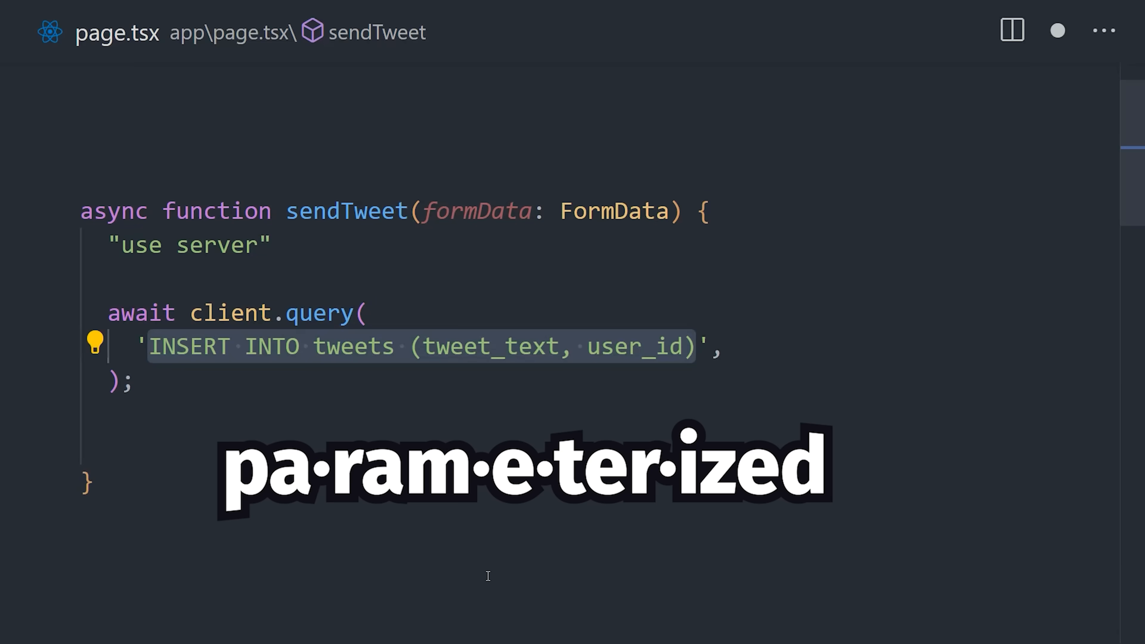
{"action": "type", "text": "VALUES ($1, $2)"}
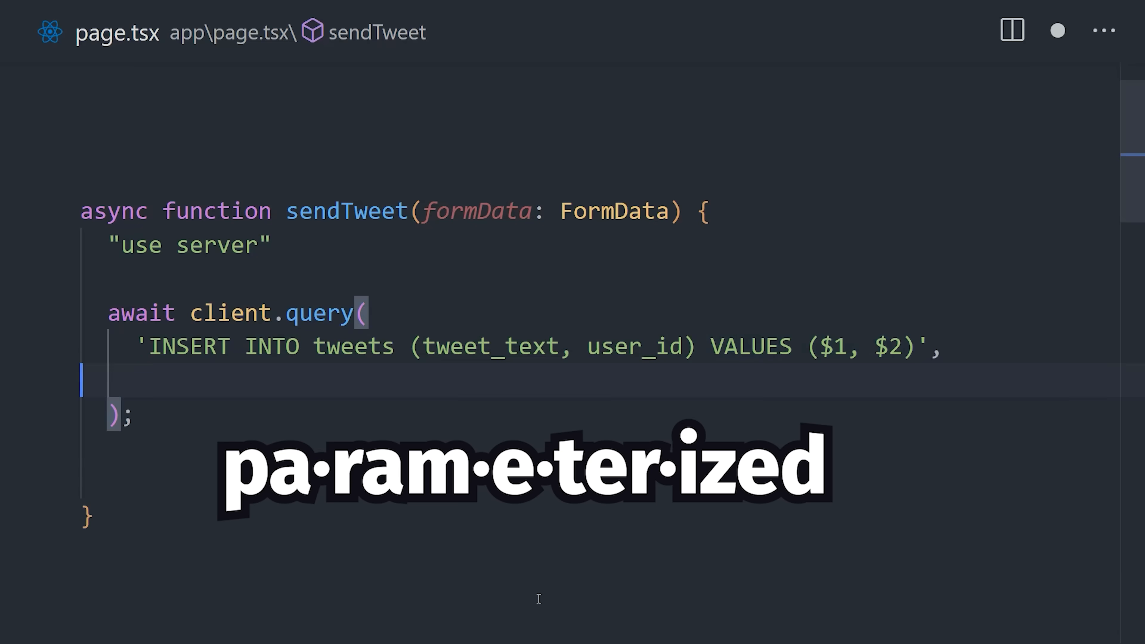
{"action": "type", "text": "[formData.get('tweet'), 69]"}
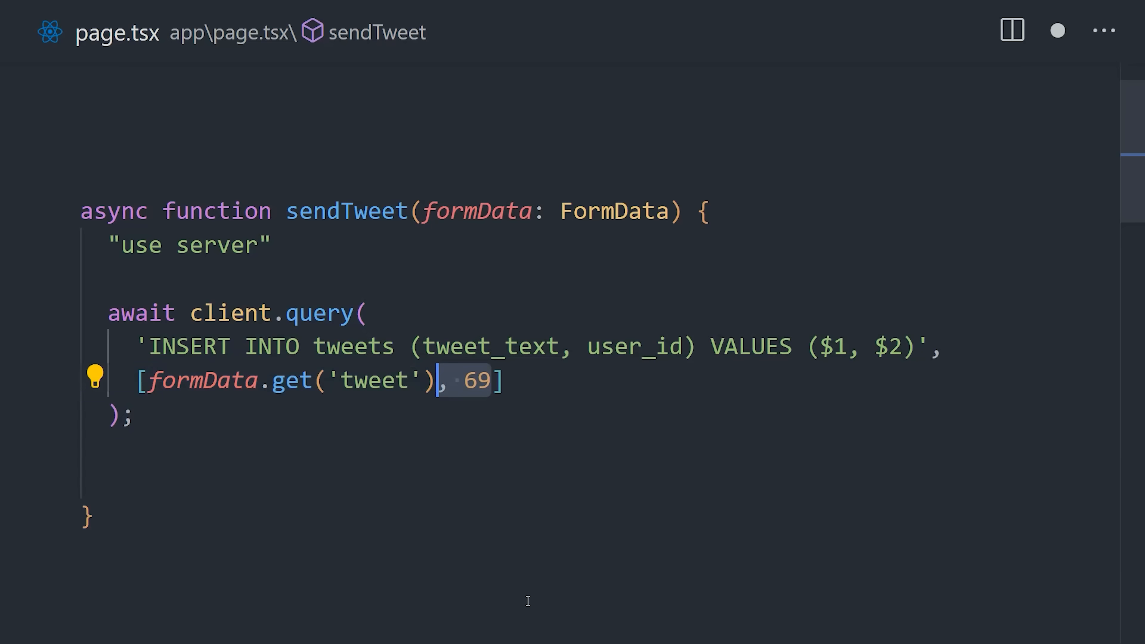
{"action": "left_click", "coordinate": [92, 517]}
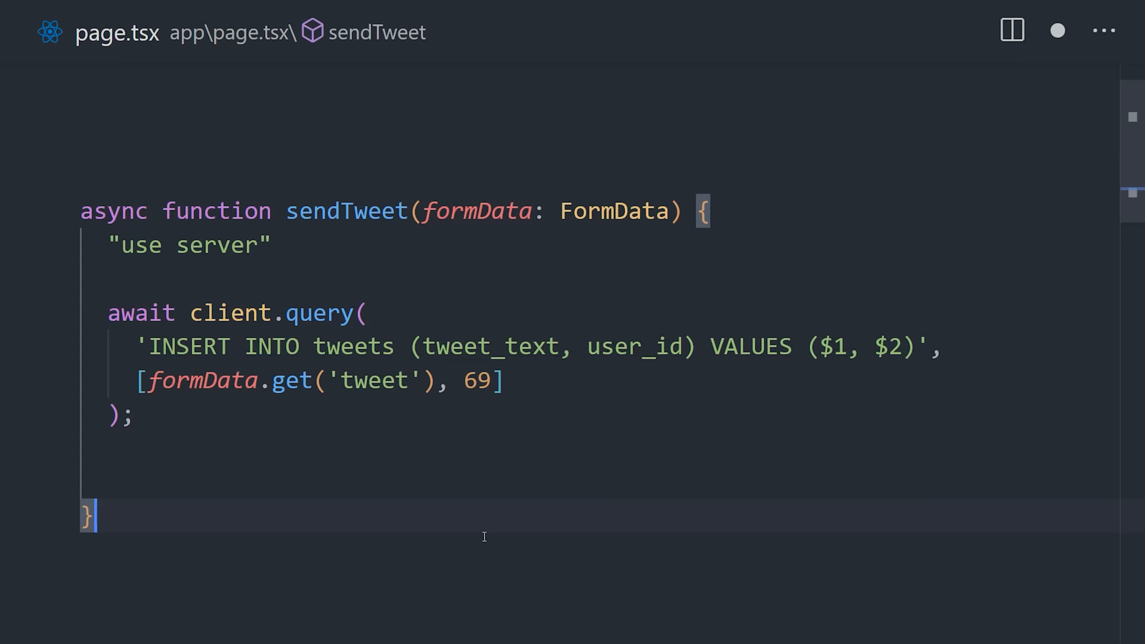
{"action": "left_click", "coordinate": [497, 380]}
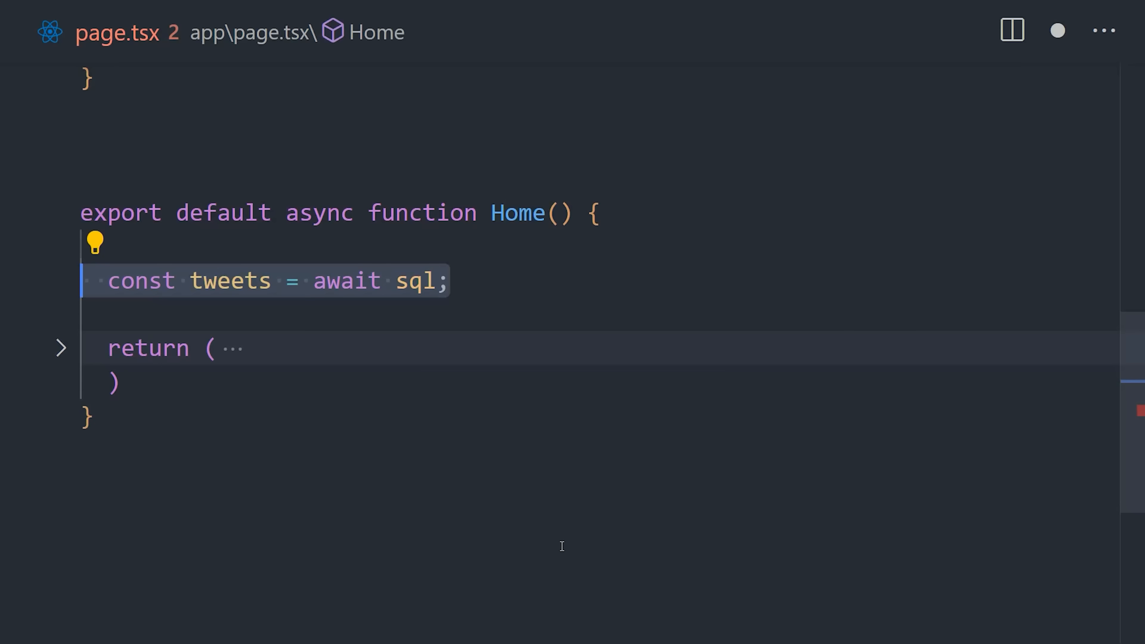
Write the `SELECT * FROM tweets` tagged template and switch to the Knex migration file
{"action": "type", "text": "`SELECT * FROM tweets`"}
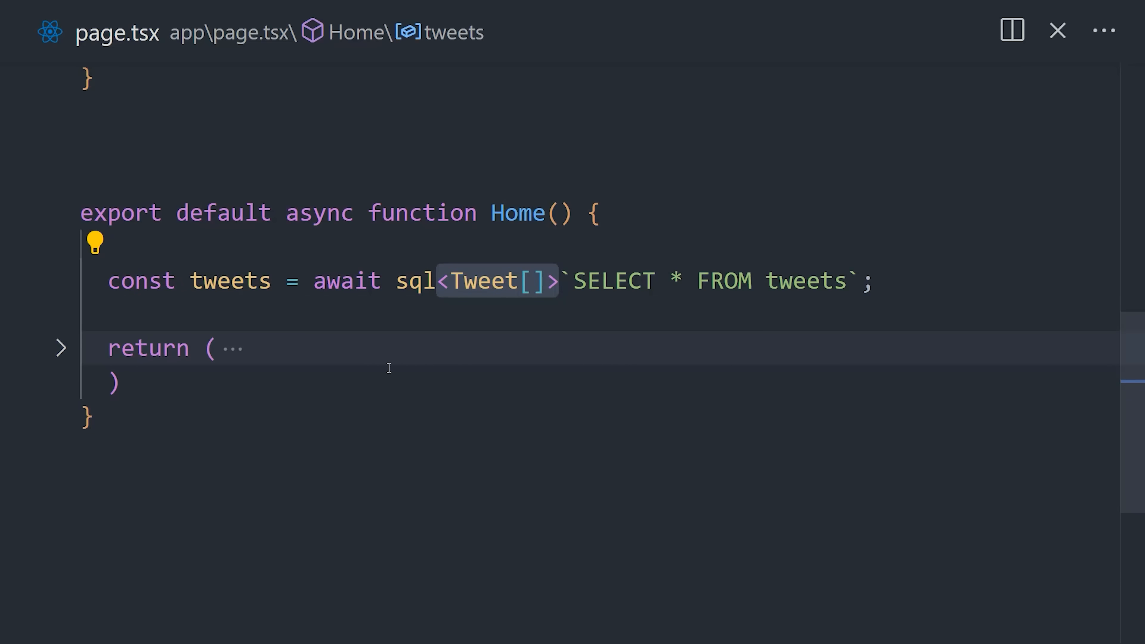
{"action": "mouse_move", "coordinate": [460, 468]}
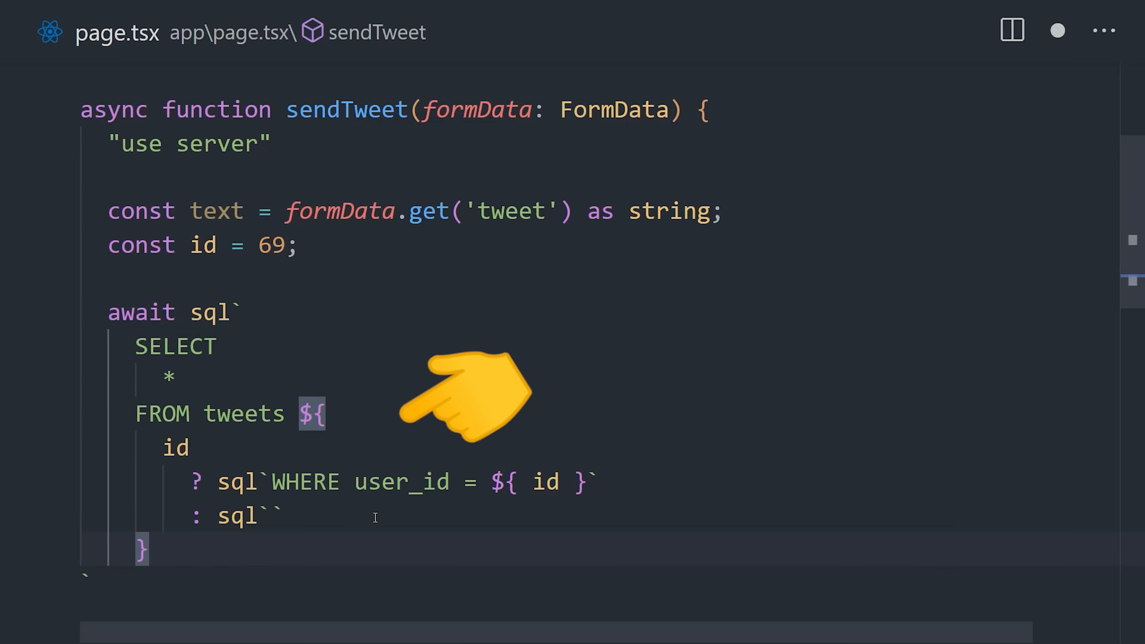
{"action": "left_click", "coordinate": [13, 312]}
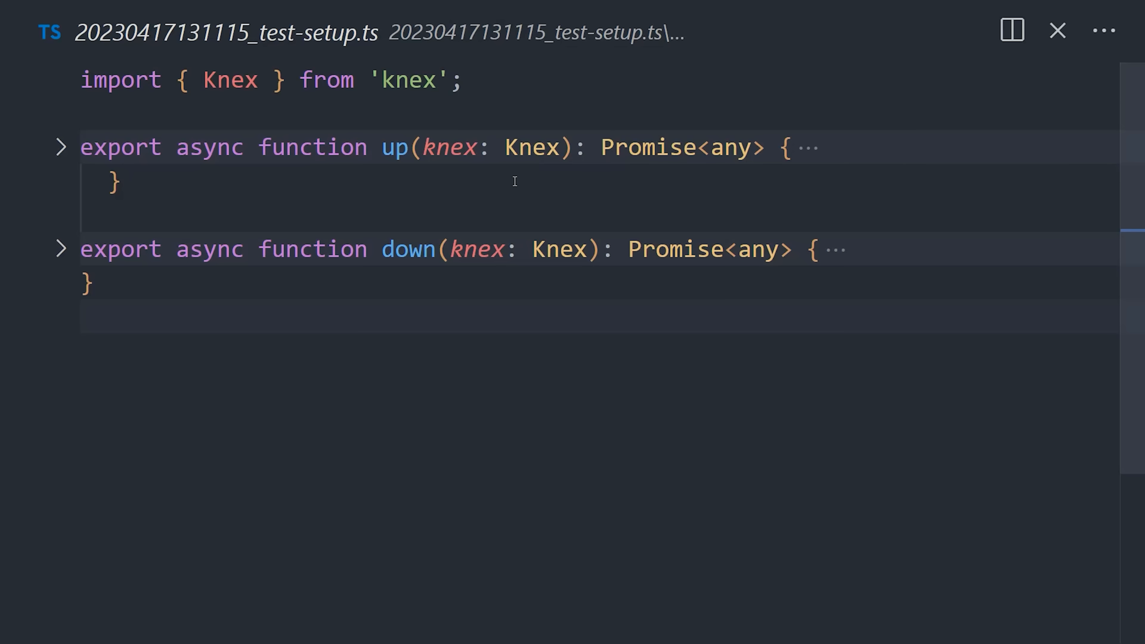
Expand and scroll through the up migration creating the users and tweets tables
{"action": "left_click", "coordinate": [61, 146]}
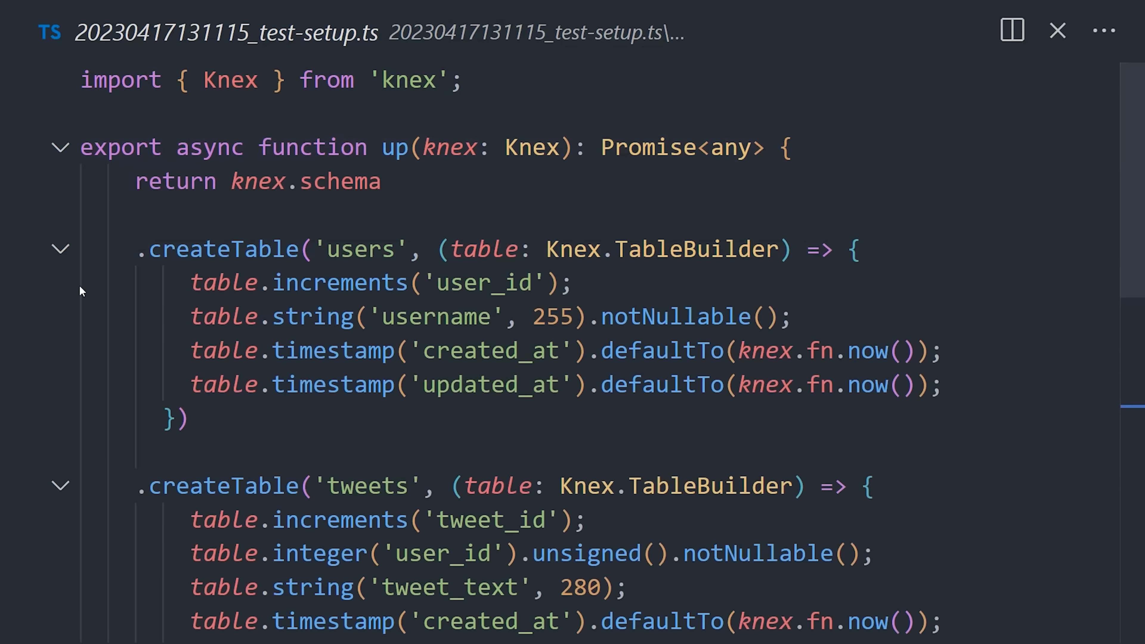
{"action": "scroll", "scroll_direction": "down", "scroll_amount": 3}
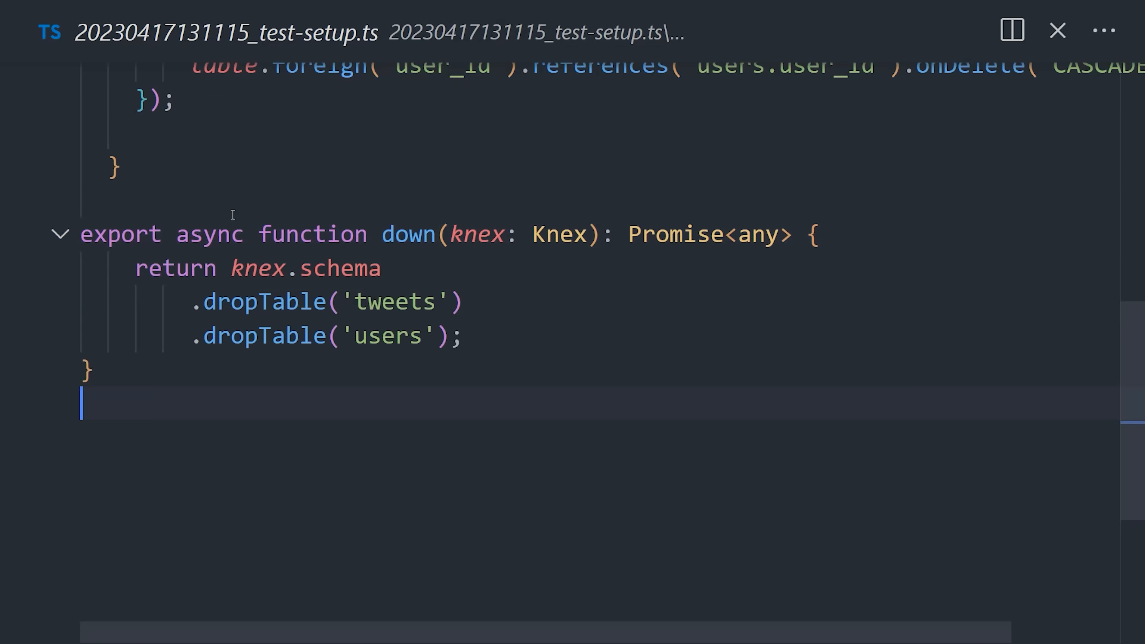
{"action": "scroll", "scroll_direction": "up", "scroll_amount": 3}
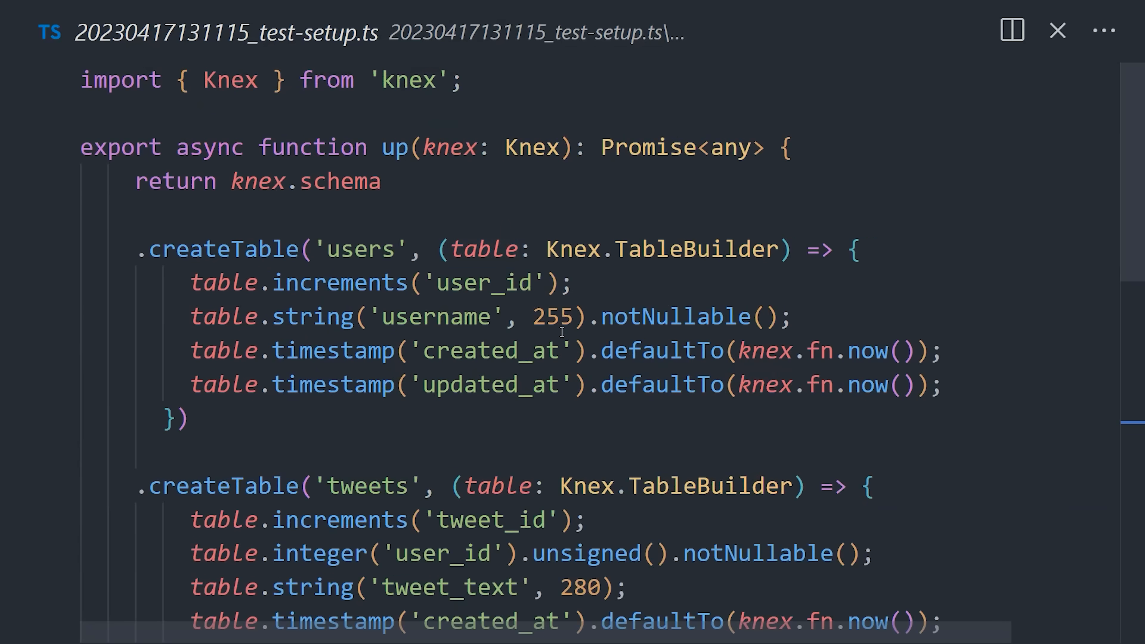
{"action": "mouse_move", "coordinate": [584, 355]}
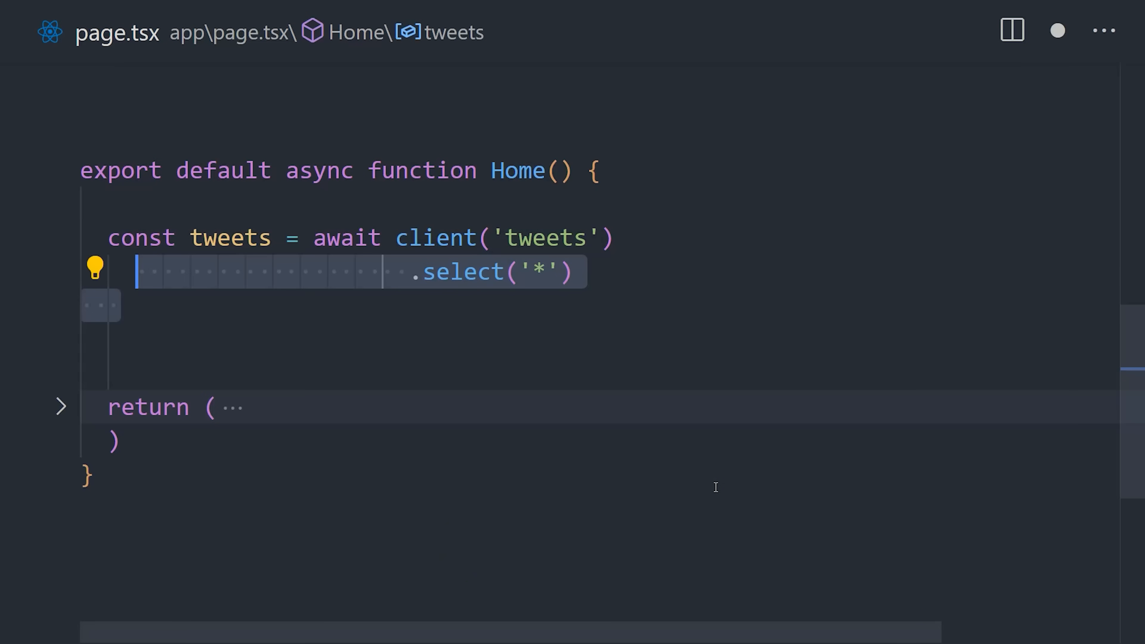
Filter the Knex tweets select with .where('user_id', 69) and move on to db.ts
{"action": "type", "text": ".where('user_id', 69);"}
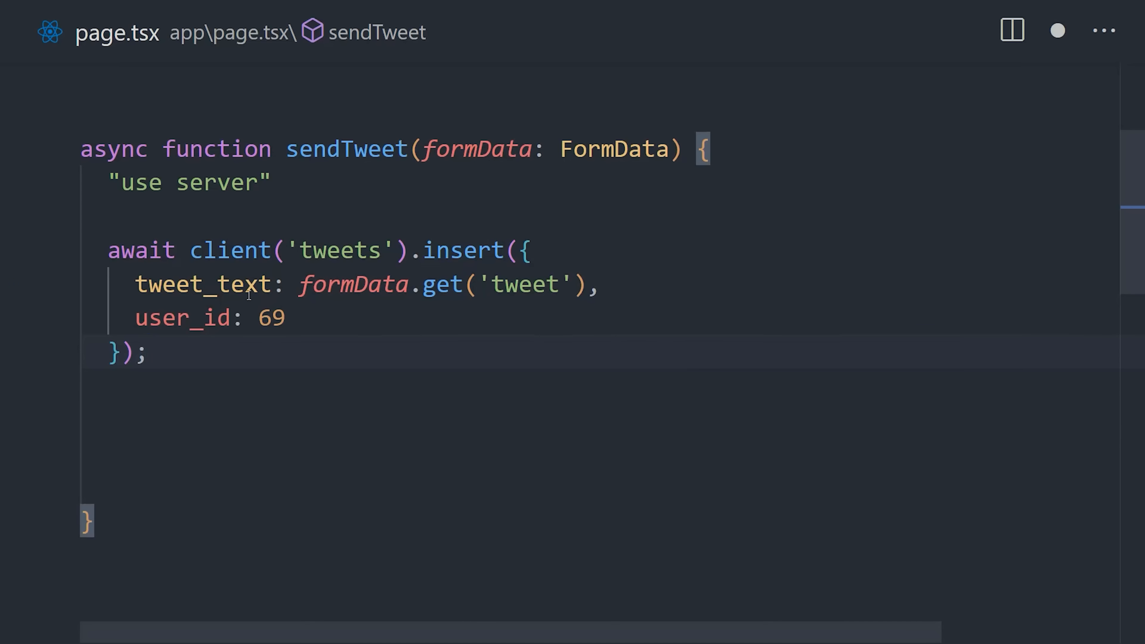
{"action": "left_click", "coordinate": [13, 283]}
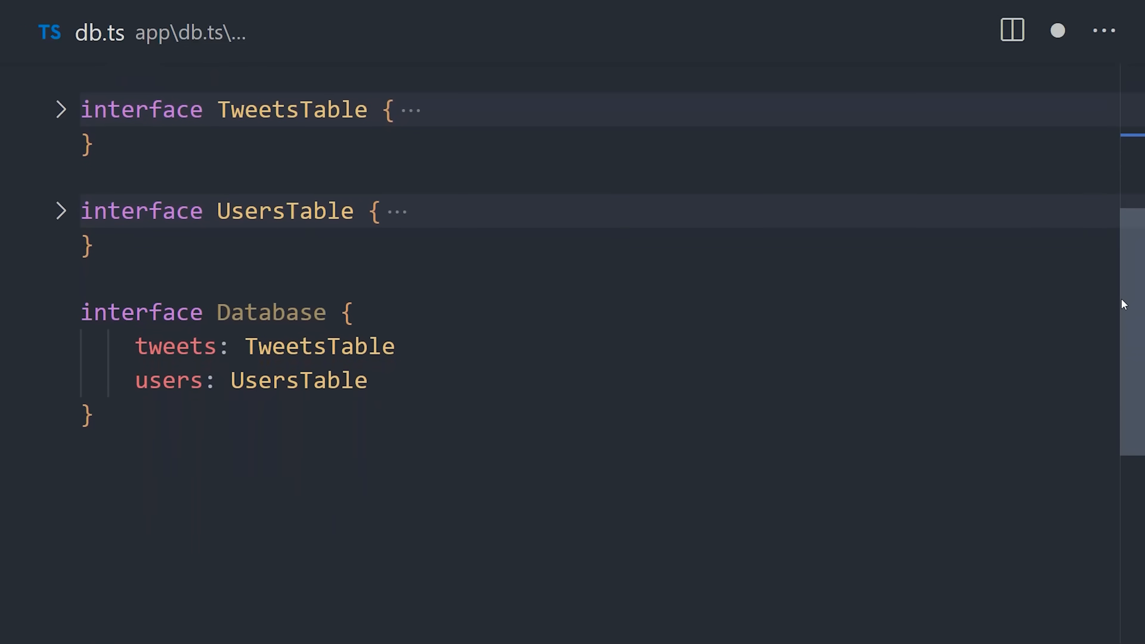
Expand TweetsTable and highlight the Generated tweet_id and ColumnType created_at columns
{"action": "scroll", "scroll_direction": "up", "scroll_amount": 3}
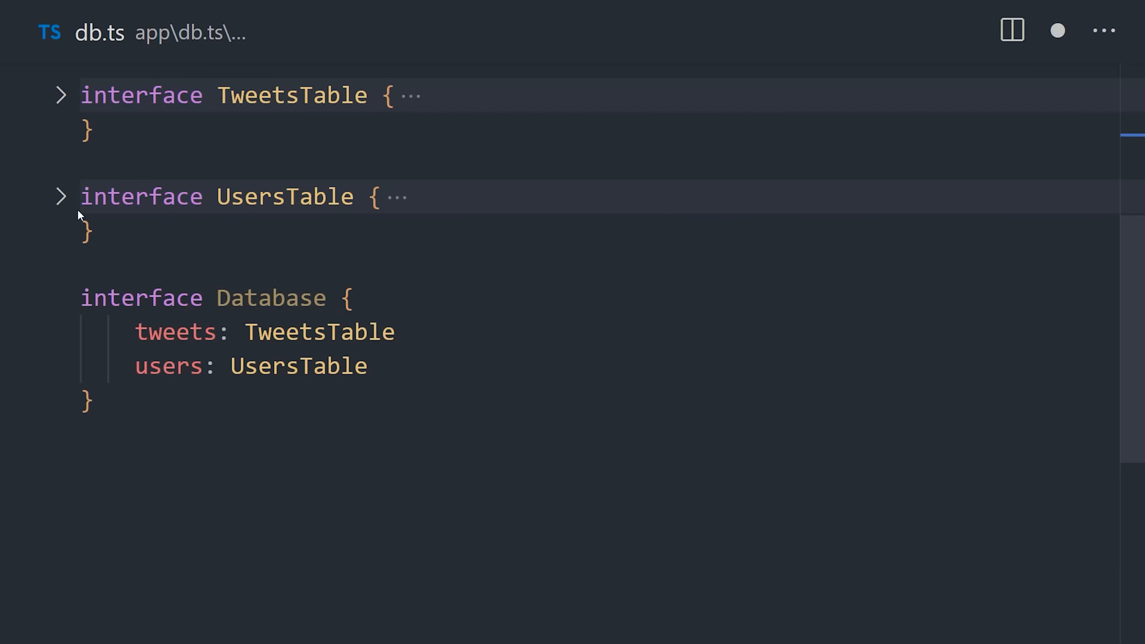
{"action": "left_click", "coordinate": [60, 95]}
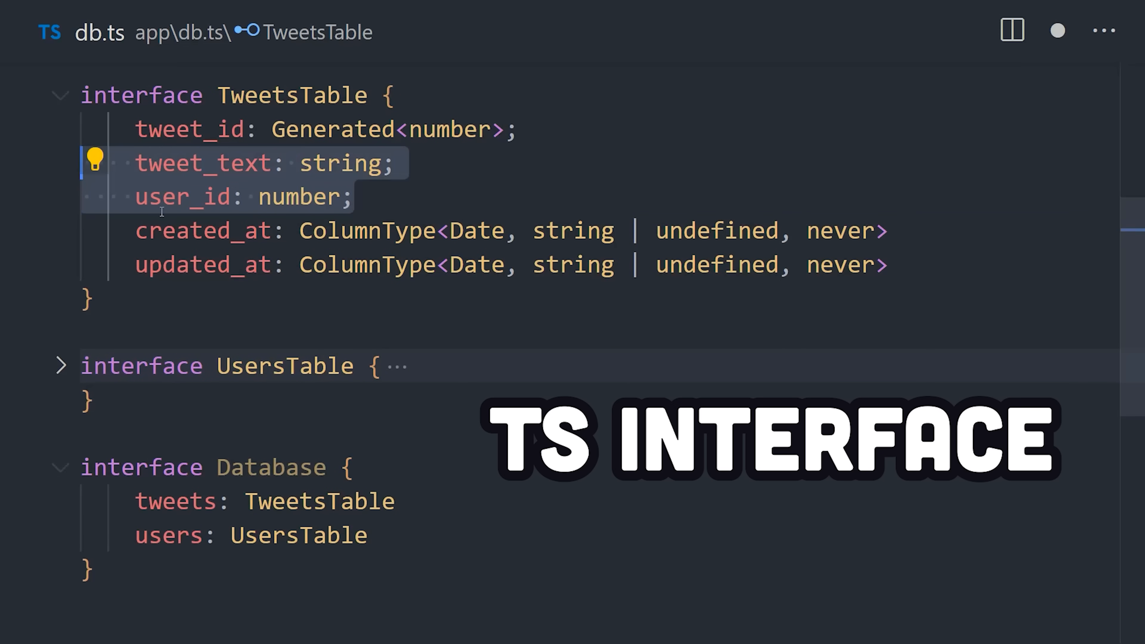
{"action": "mouse_move", "coordinate": [365, 230]}
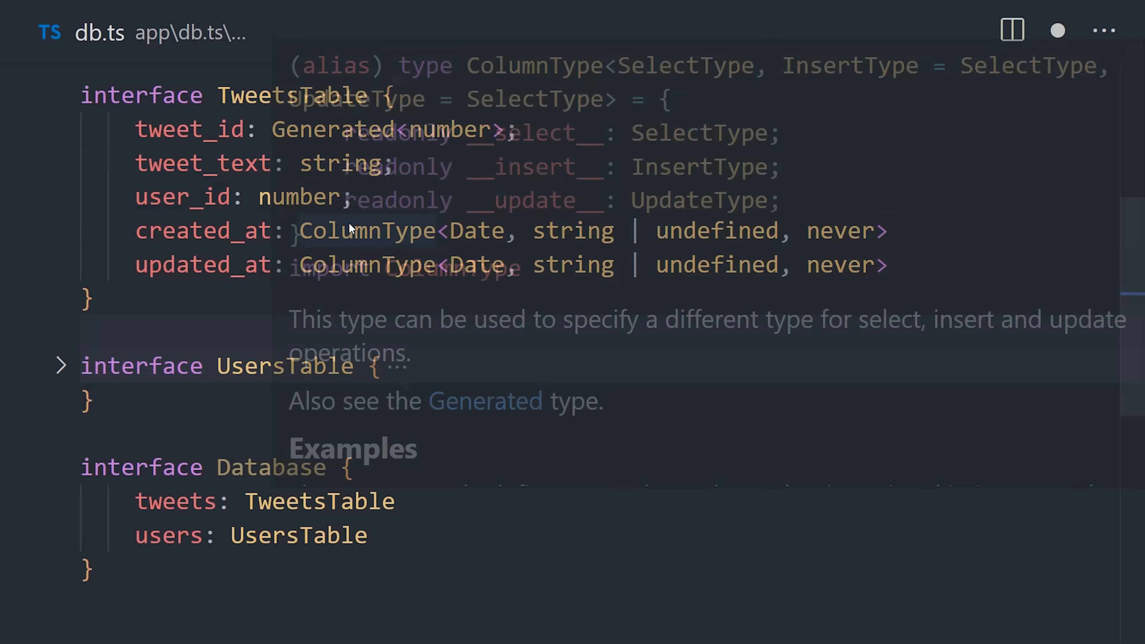
{"action": "double_click", "coordinate": [331, 129]}
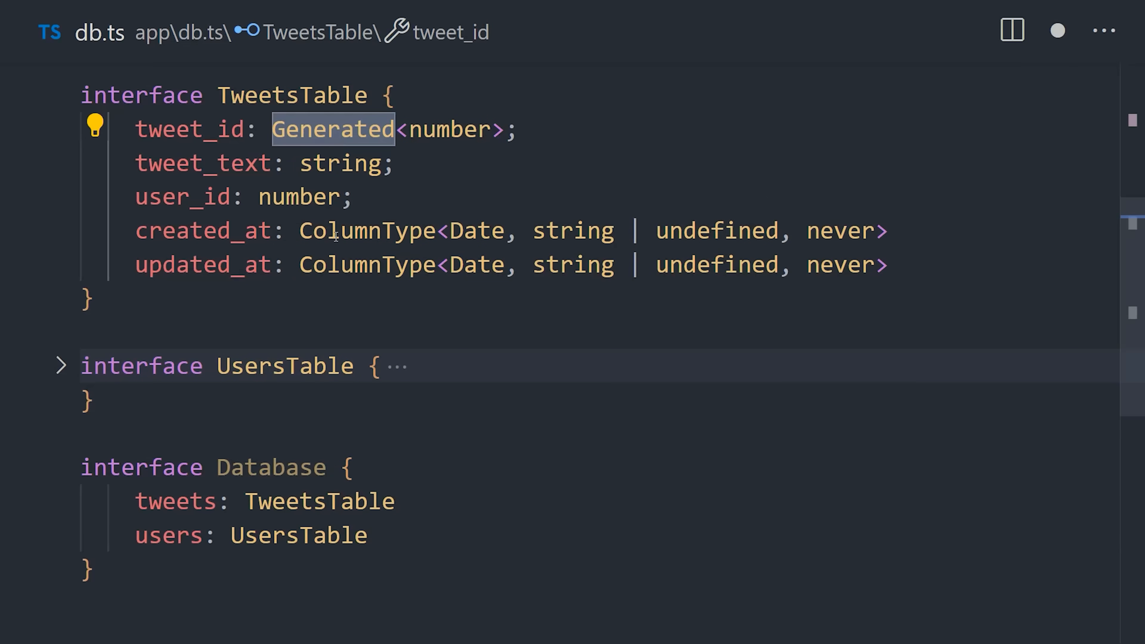
{"action": "left_click", "coordinate": [368, 230]}
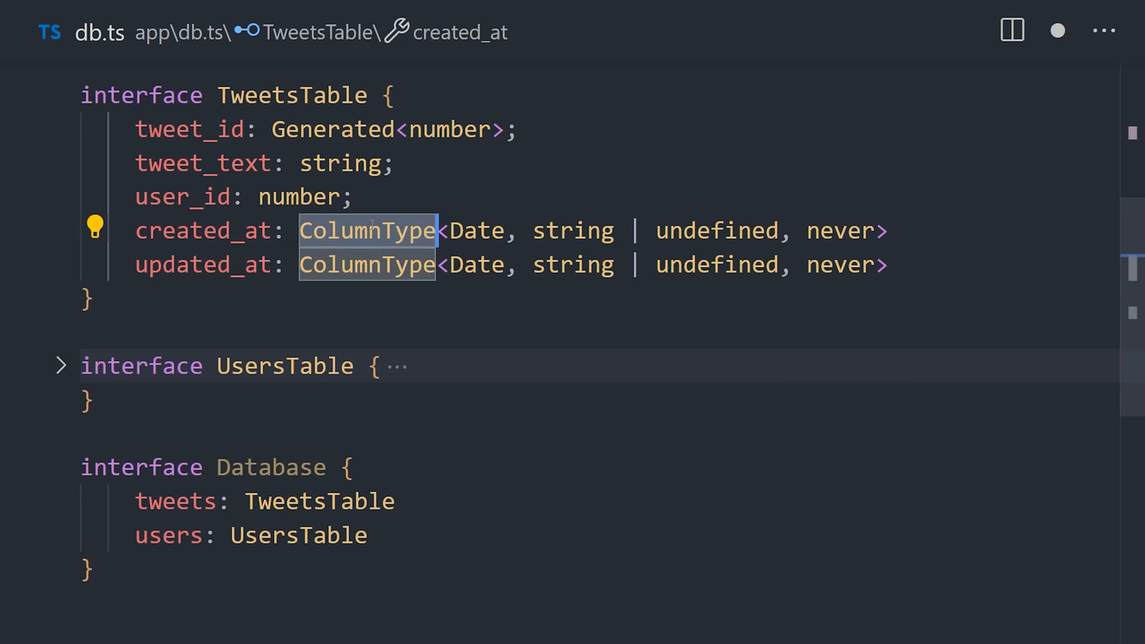
{"action": "mouse_move", "coordinate": [366, 230]}
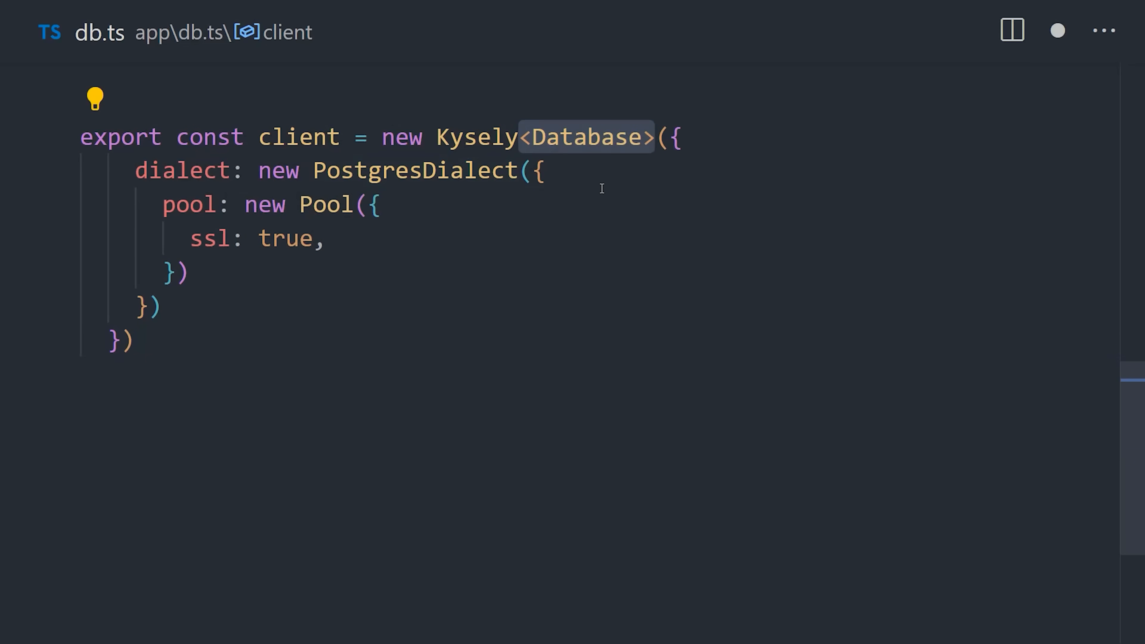
Append .execute() to the Kysely selectFrom('tweets').selectAll() query
{"action": "left_click", "coordinate": [543, 170]}
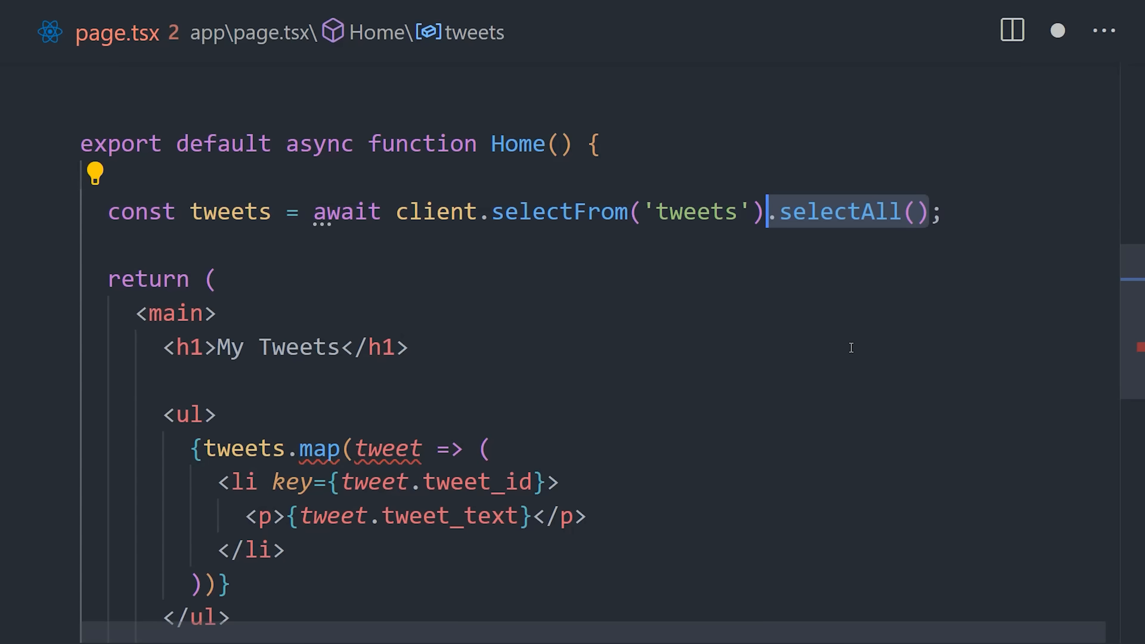
{"action": "type", "text": ".execute()"}
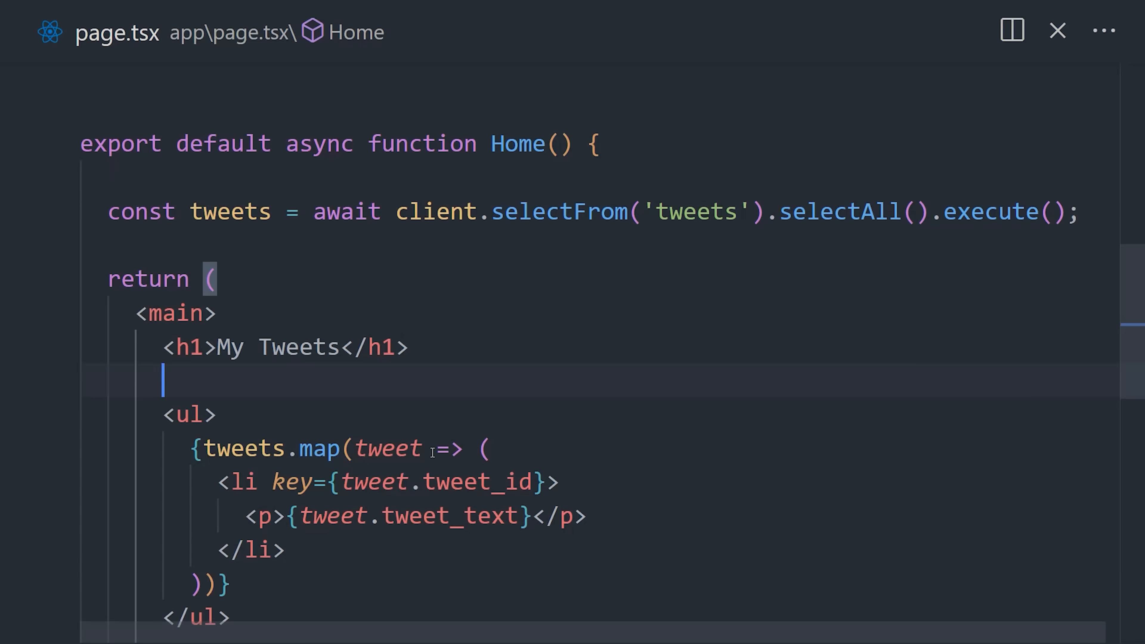
{"action": "mouse_move", "coordinate": [389, 448]}
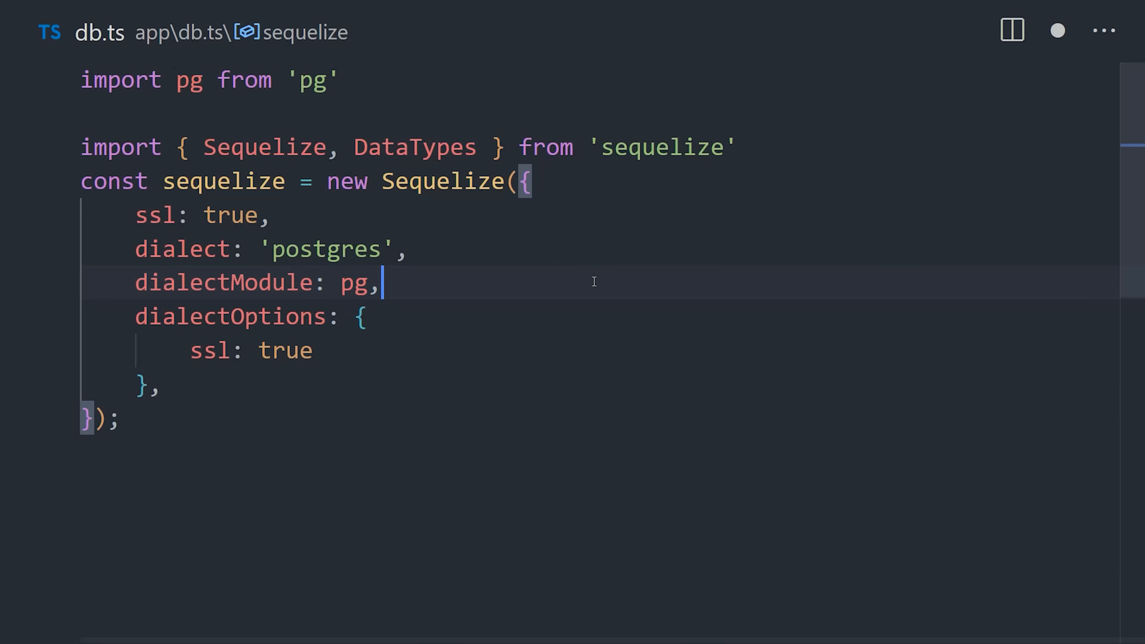
{"action": "mouse_move", "coordinate": [580, 307]}
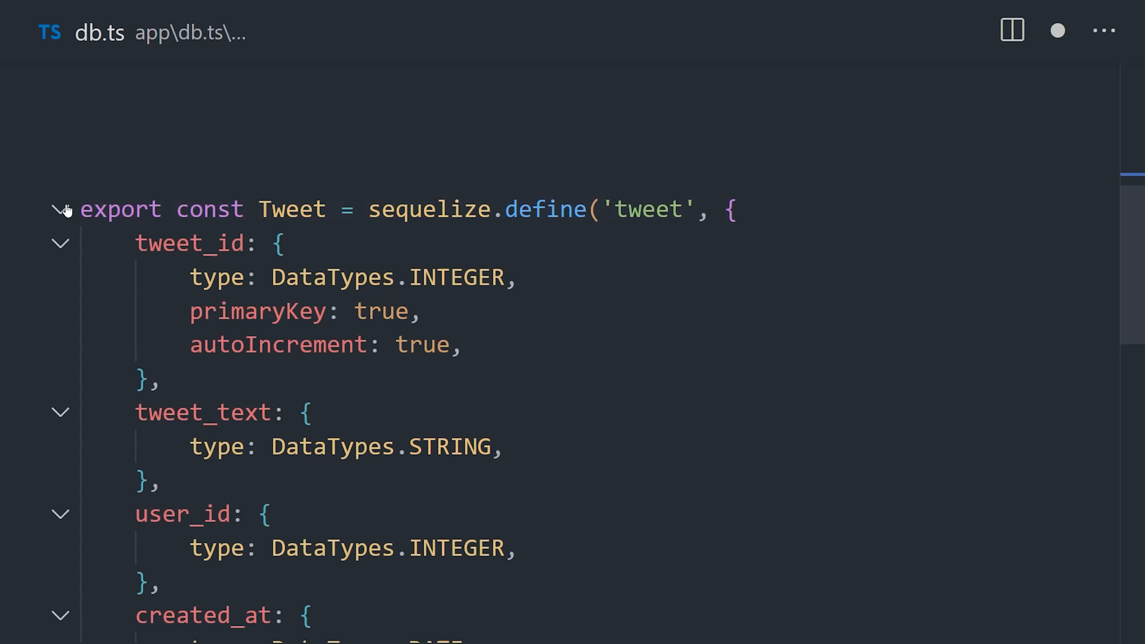
Scroll up to the Sequelize setup and Tweet model definition in db.ts
{"action": "scroll", "scroll_direction": "up", "scroll_amount": 3}
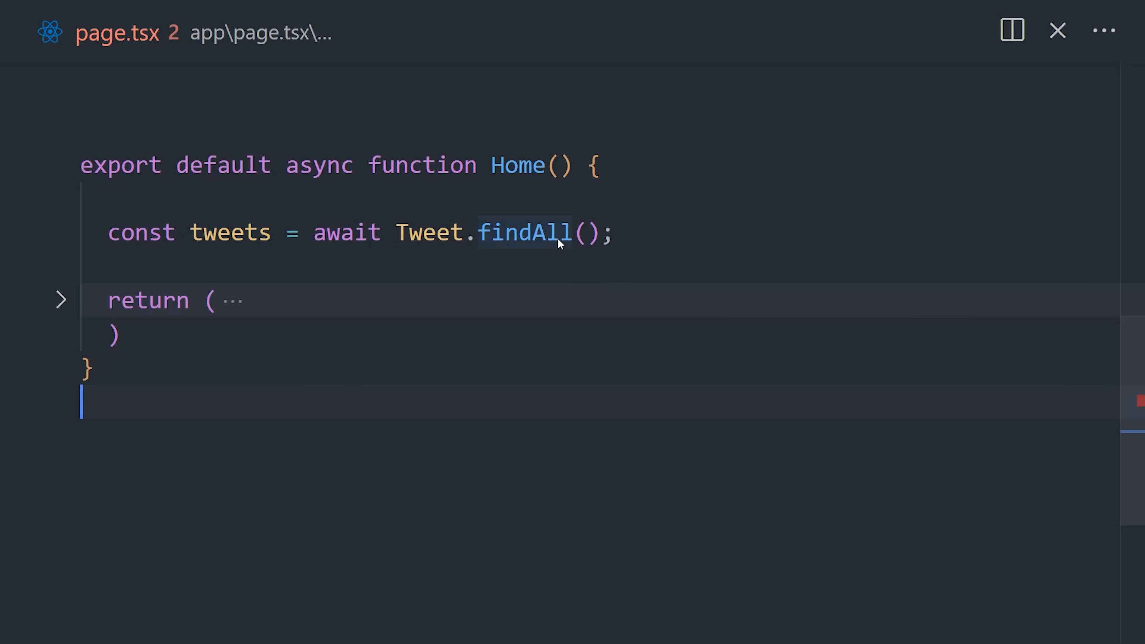
{"action": "mouse_move", "coordinate": [648, 501]}
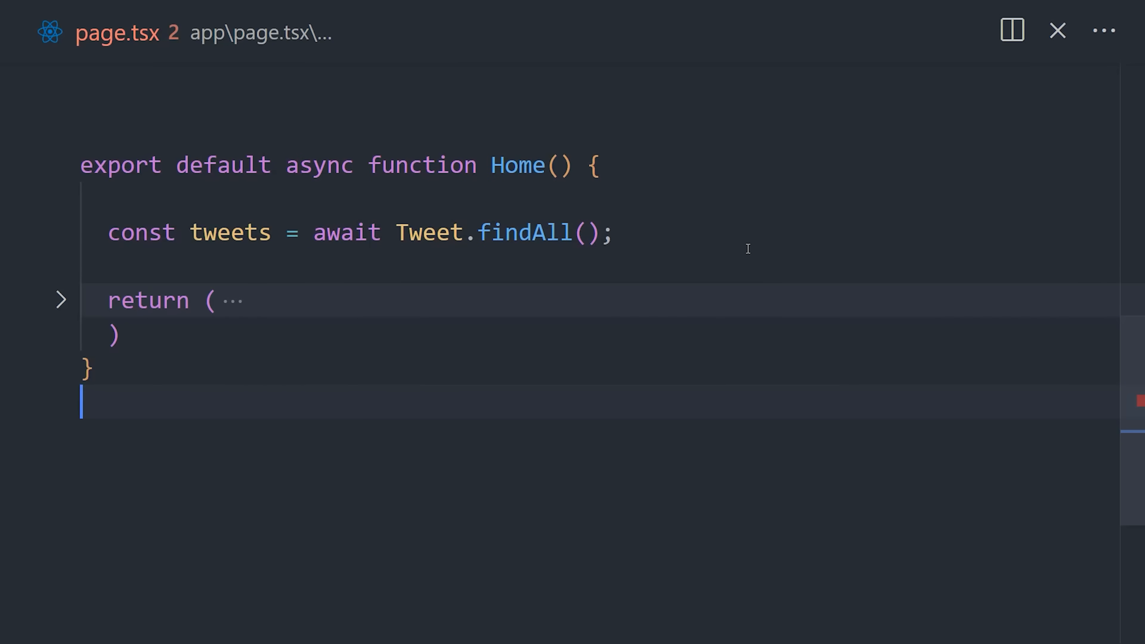
{"action": "left_click", "coordinate": [61, 299]}
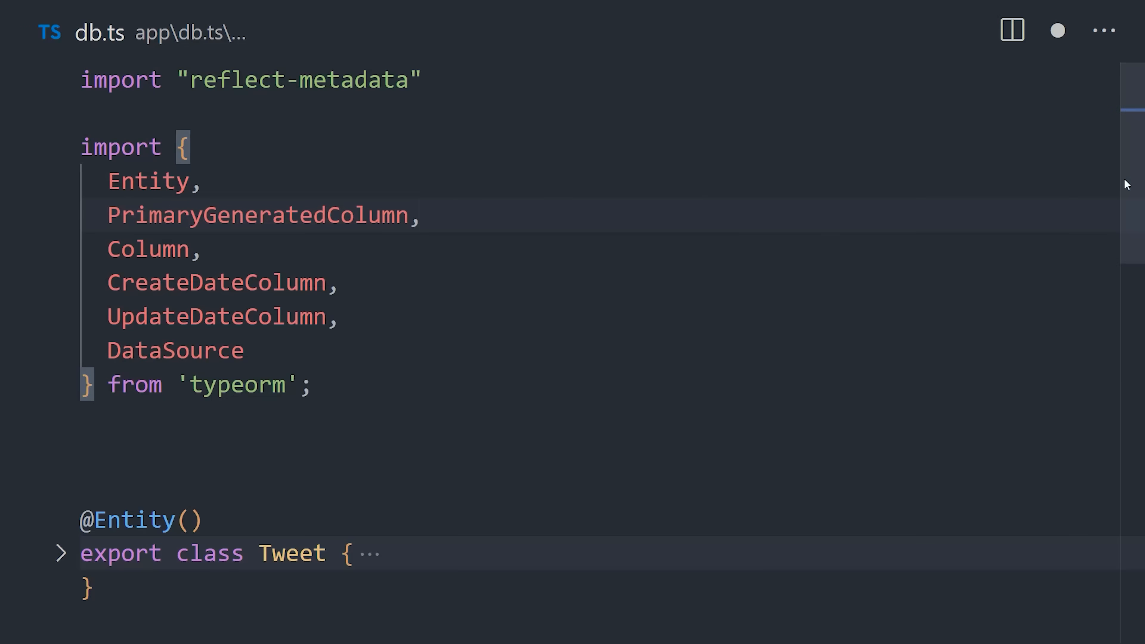
{"action": "scroll", "scroll_direction": "down", "scroll_amount": 3}
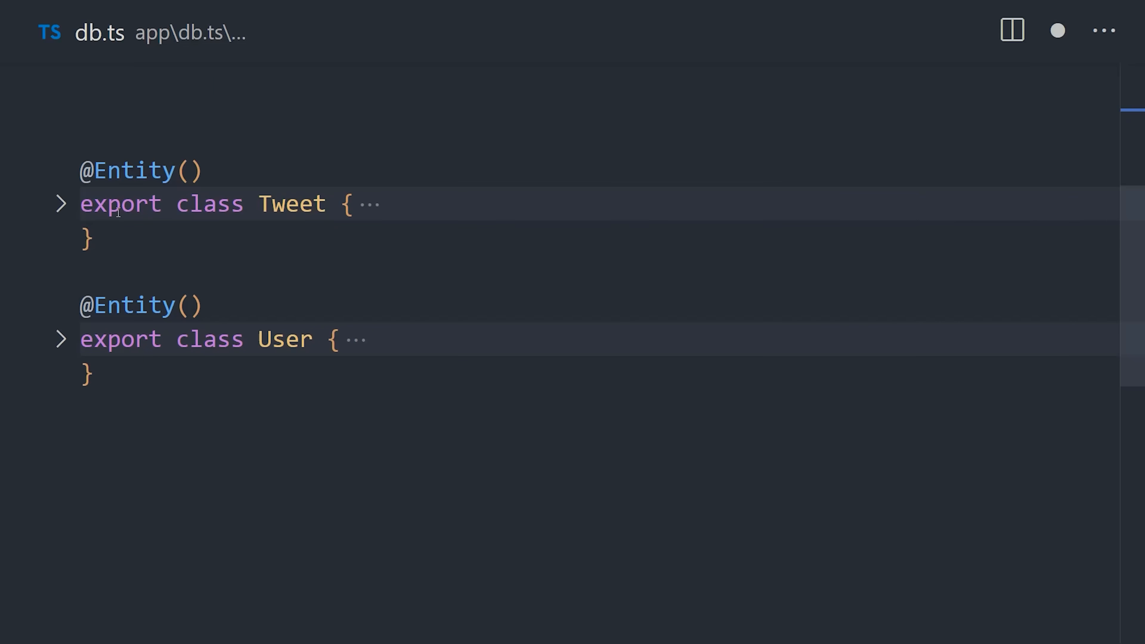
{"action": "left_click", "coordinate": [58, 204]}
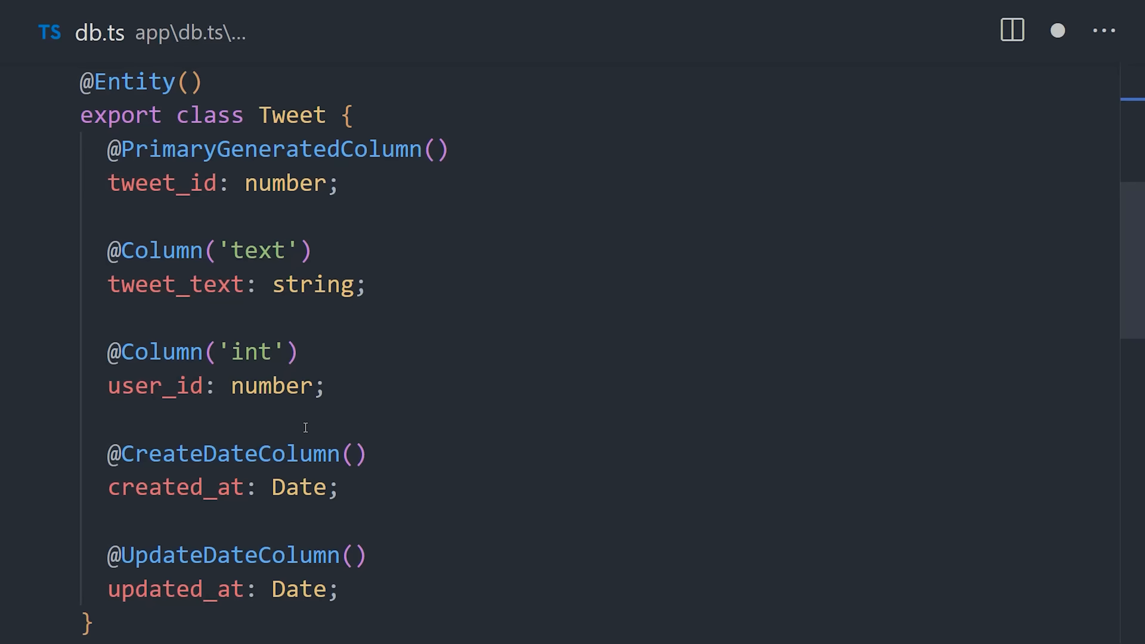
{"action": "left_click", "coordinate": [162, 585]}
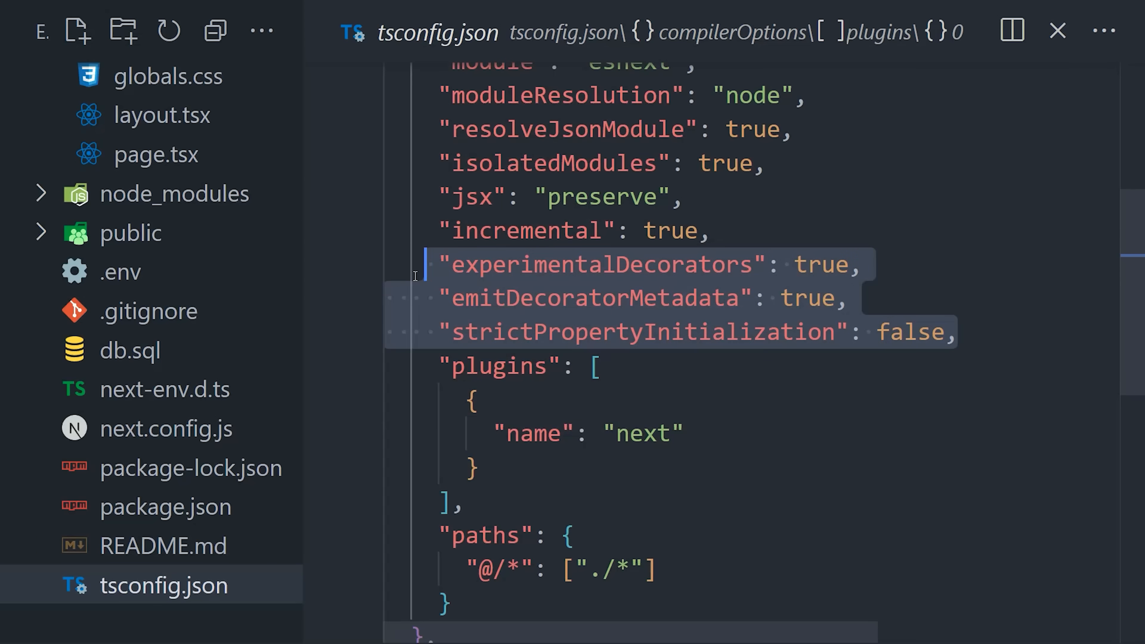
{"action": "mouse_move", "coordinate": [142, 351]}
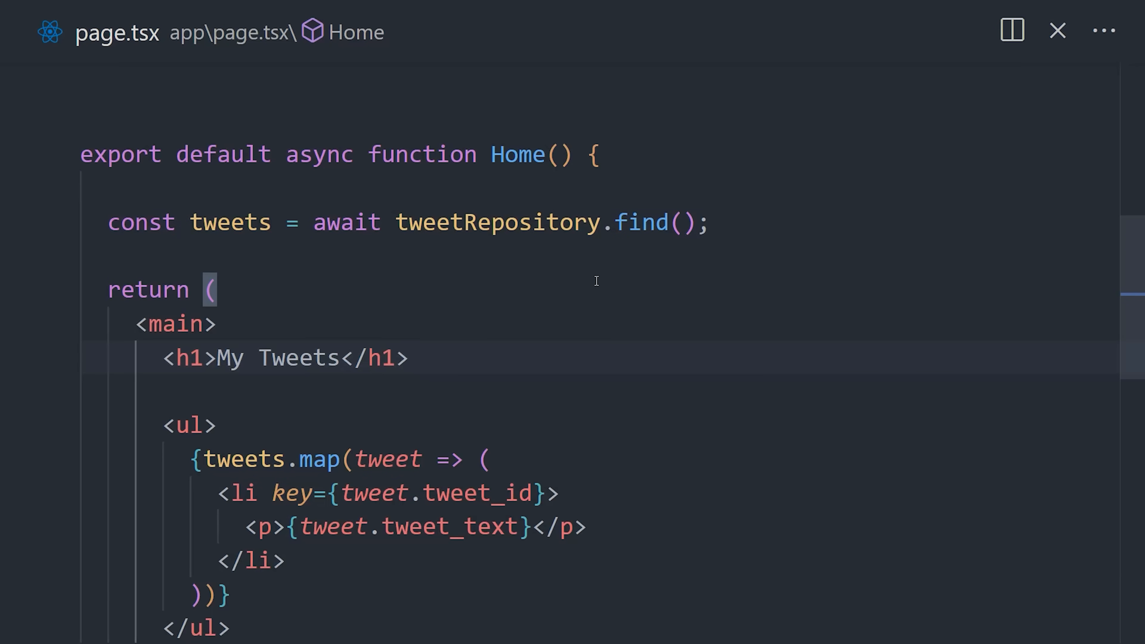
{"action": "mouse_move", "coordinate": [391, 459]}
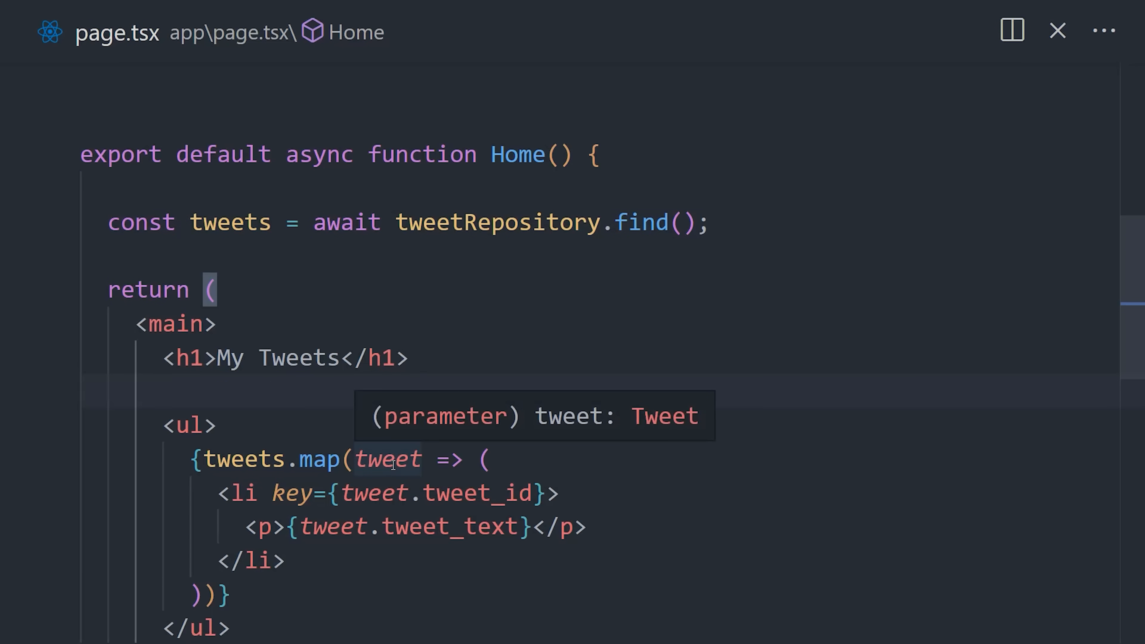
{"action": "mouse_move", "coordinate": [520, 500]}
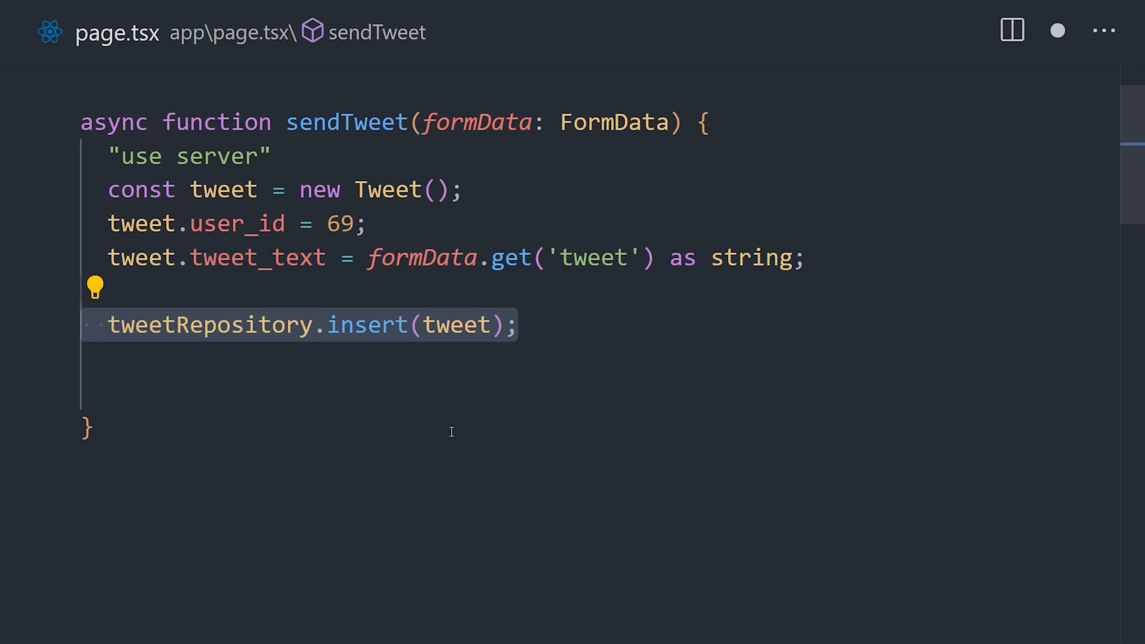
Load tweets with await tweetRepository.find() and insert a new Tweet in sendTweet
{"action": "scroll", "scroll_direction": "down", "scroll_amount": 3}
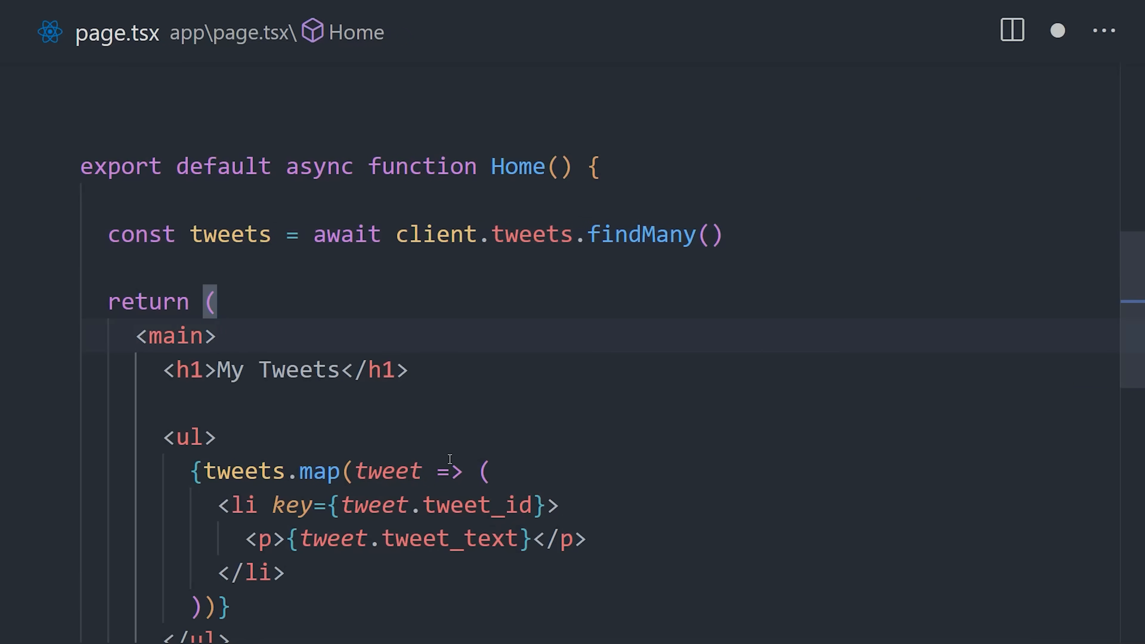
{"action": "mouse_move", "coordinate": [475, 505]}
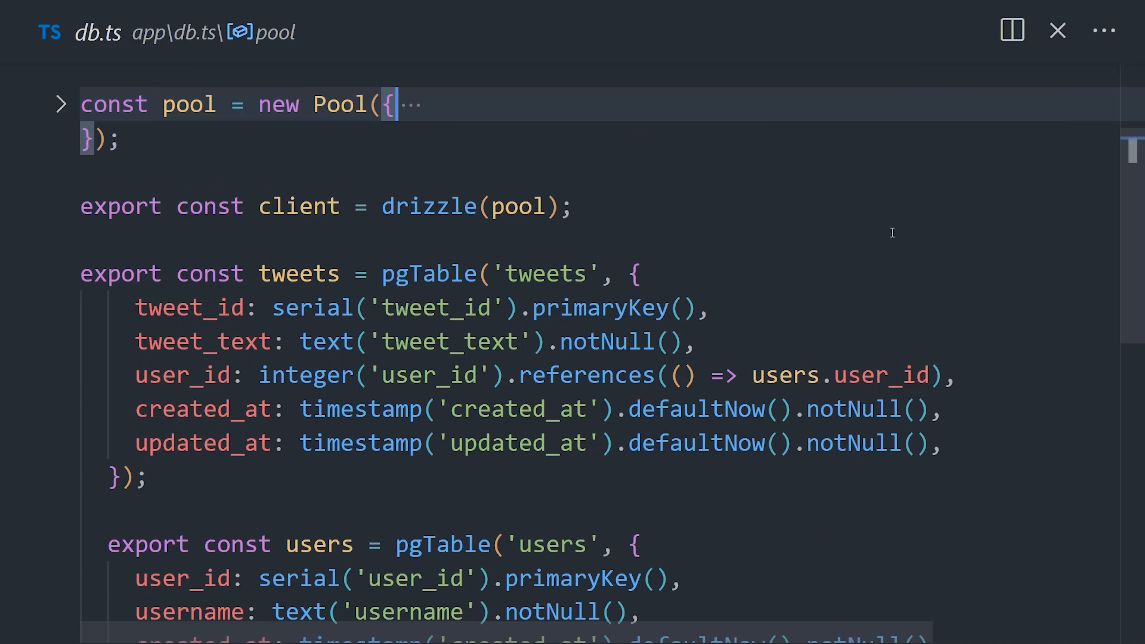
Export type NewTweet = InferModel<typeof tweets, 'insert'> after the Tweet type in db.ts
{"action": "scroll", "scroll_direction": "down", "scroll_amount": 3}
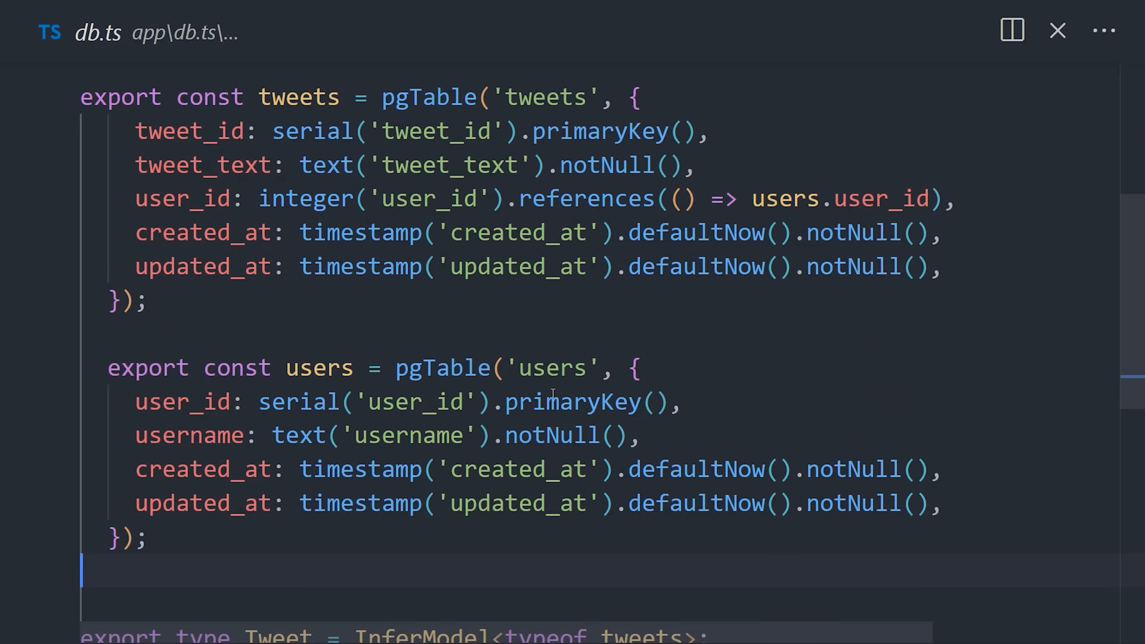
{"action": "left_click", "coordinate": [683, 402]}
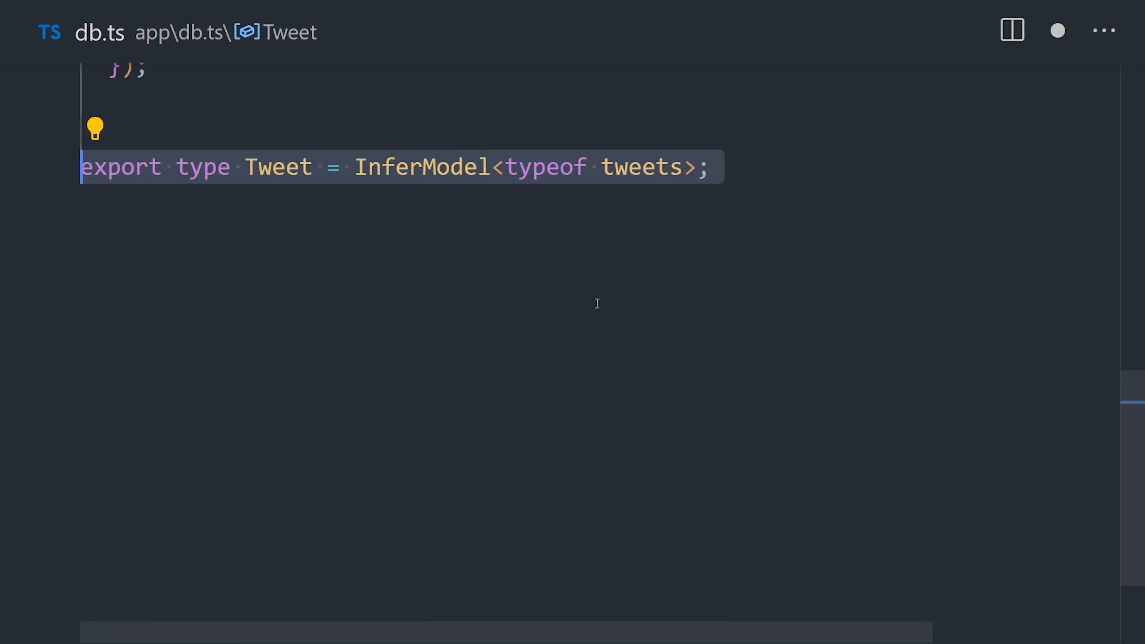
{"action": "type", "text": "export type NewTweet = InferModel<typeof tweets, 'insert'>;"}
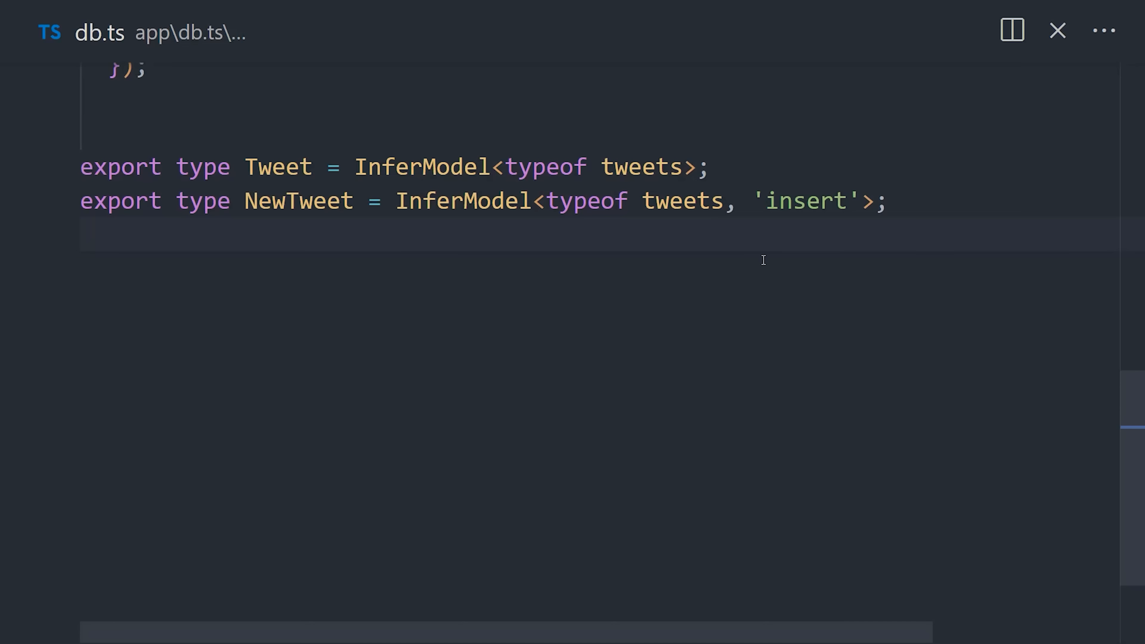
{"action": "double_click", "coordinate": [298, 200]}
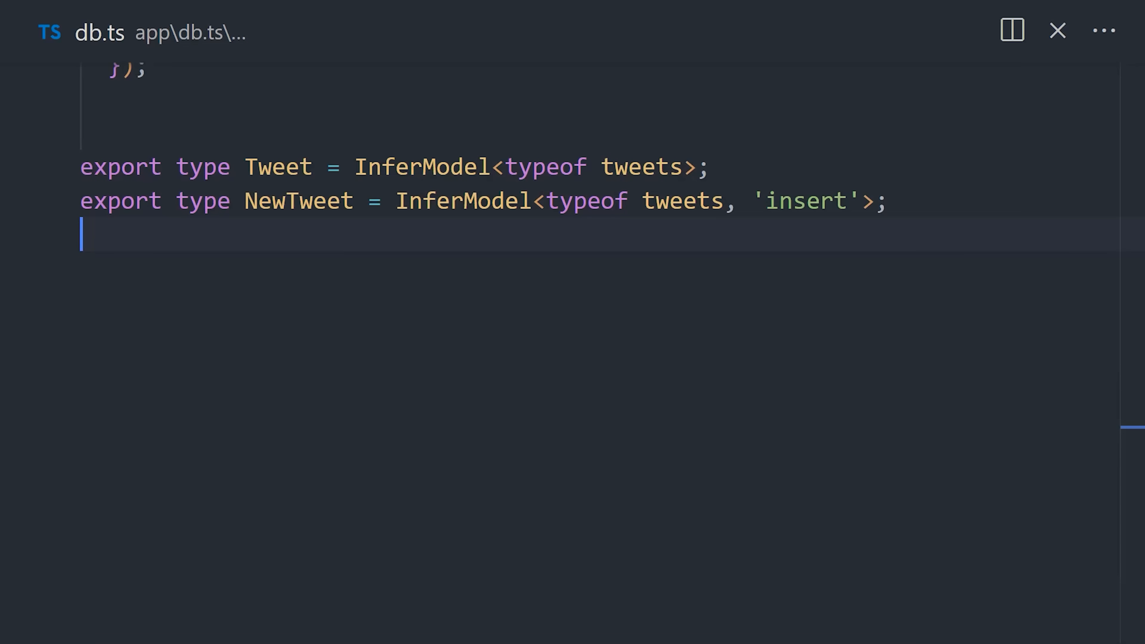
{"action": "left_click", "coordinate": [116, 32]}
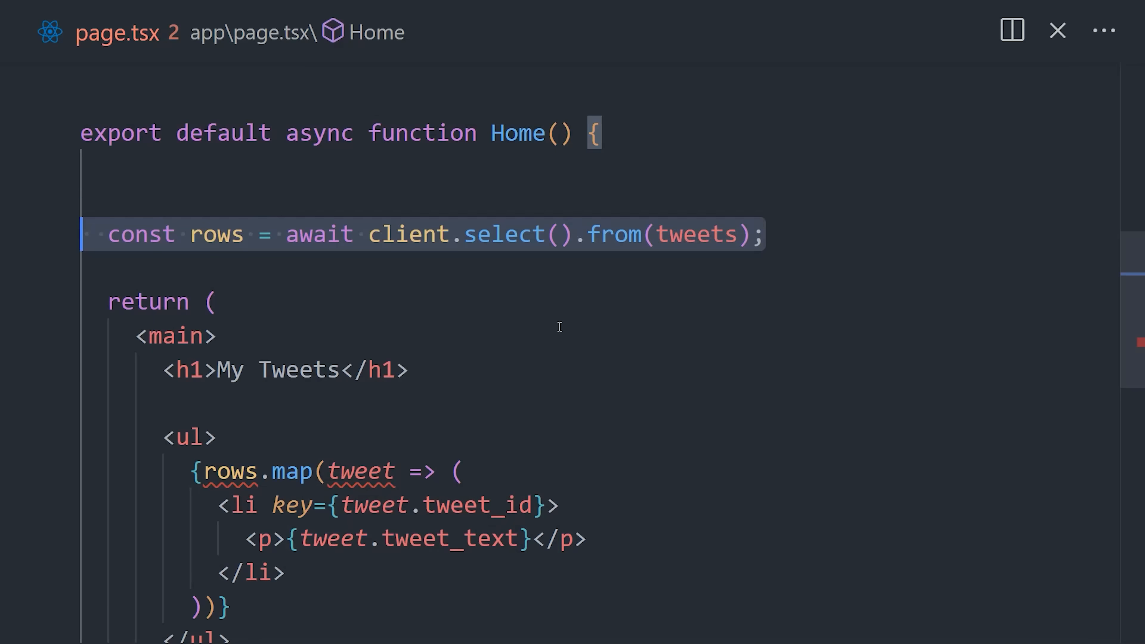
{"action": "mouse_move", "coordinate": [358, 471]}
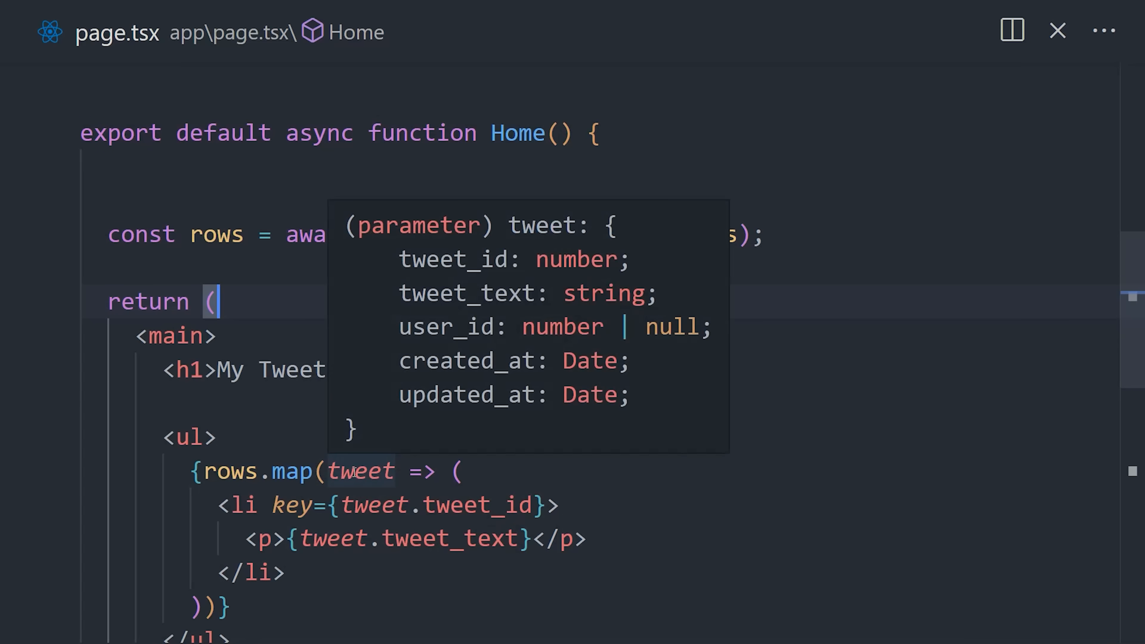
{"action": "mouse_move", "coordinate": [588, 416]}
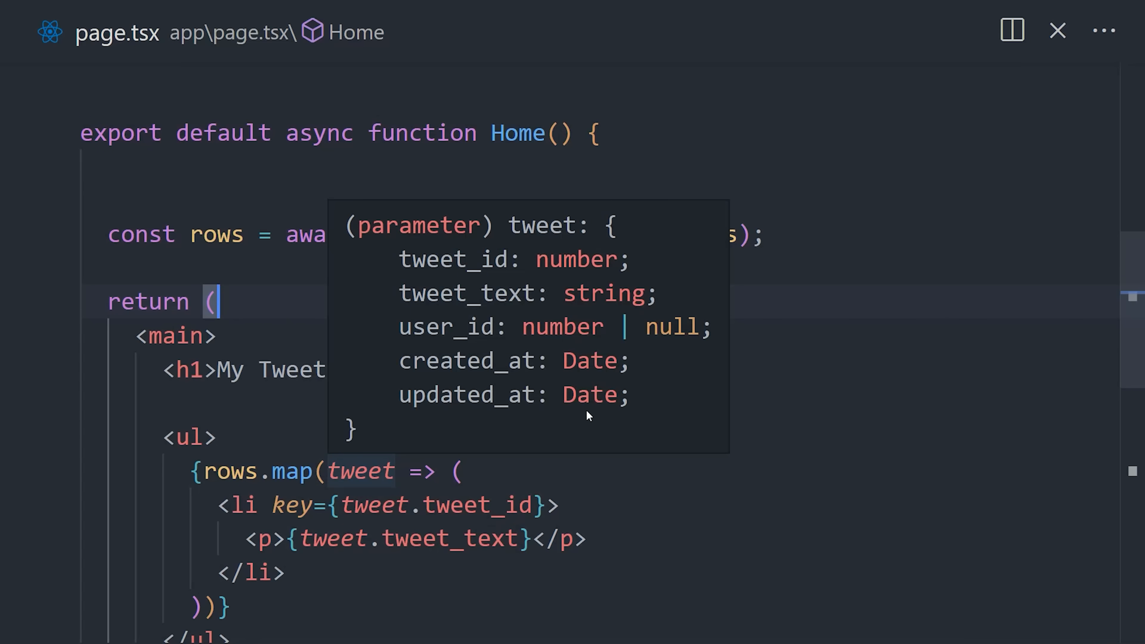